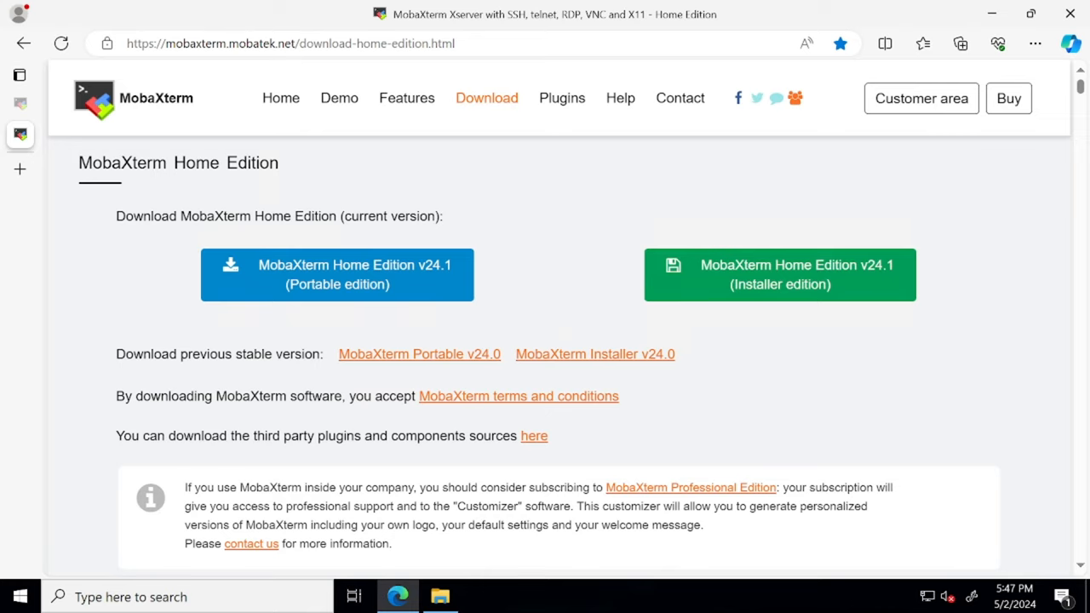
mouse_move(552, 259)
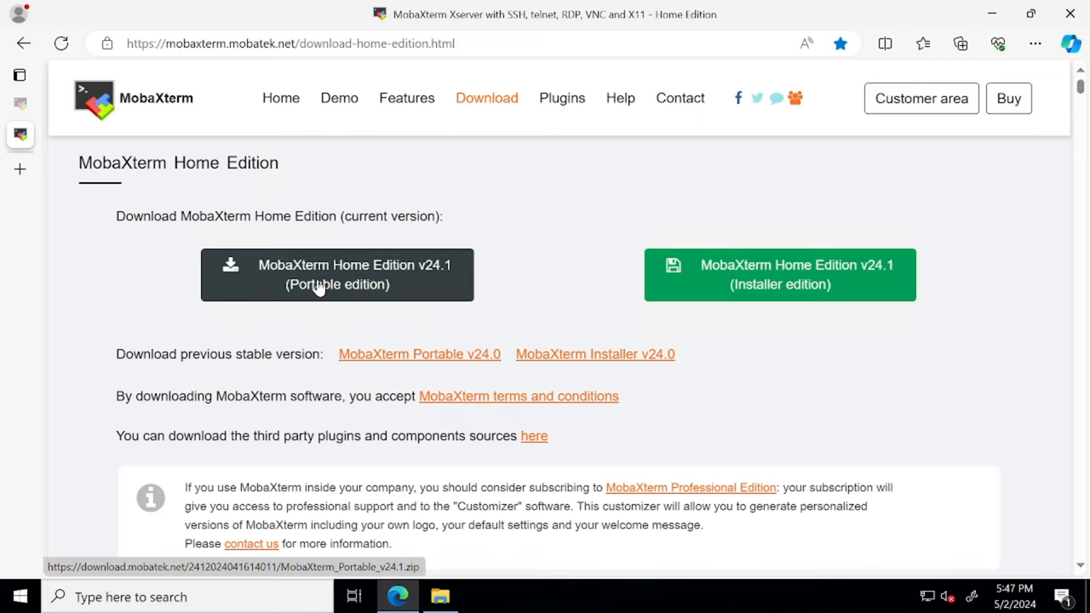
Download MobaXterm Home Edition v24.1 (Portable edition) from the download page
click(337, 275)
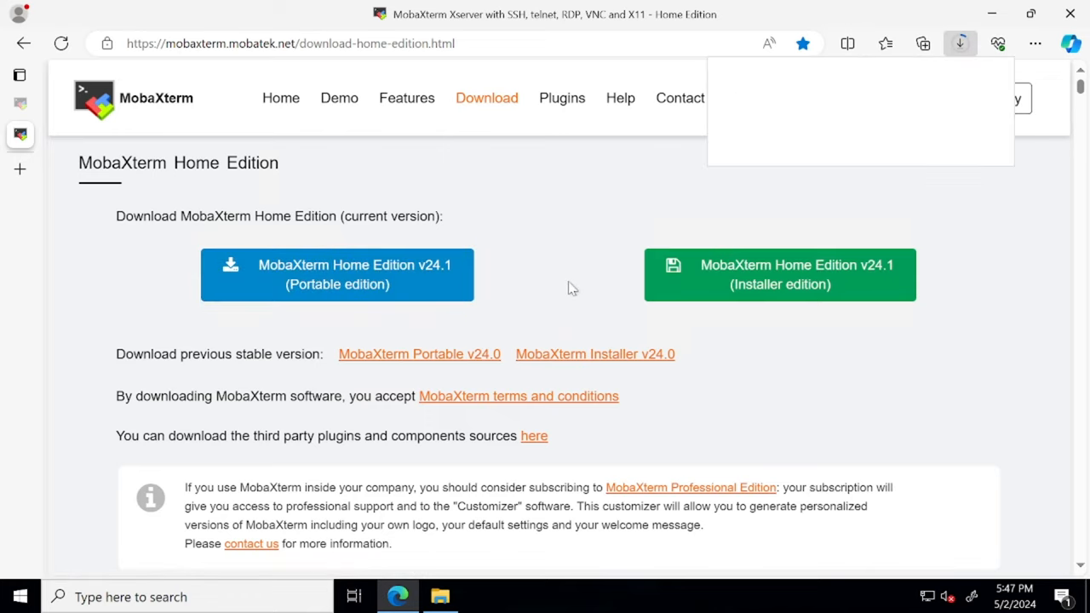
mouse_move(548, 229)
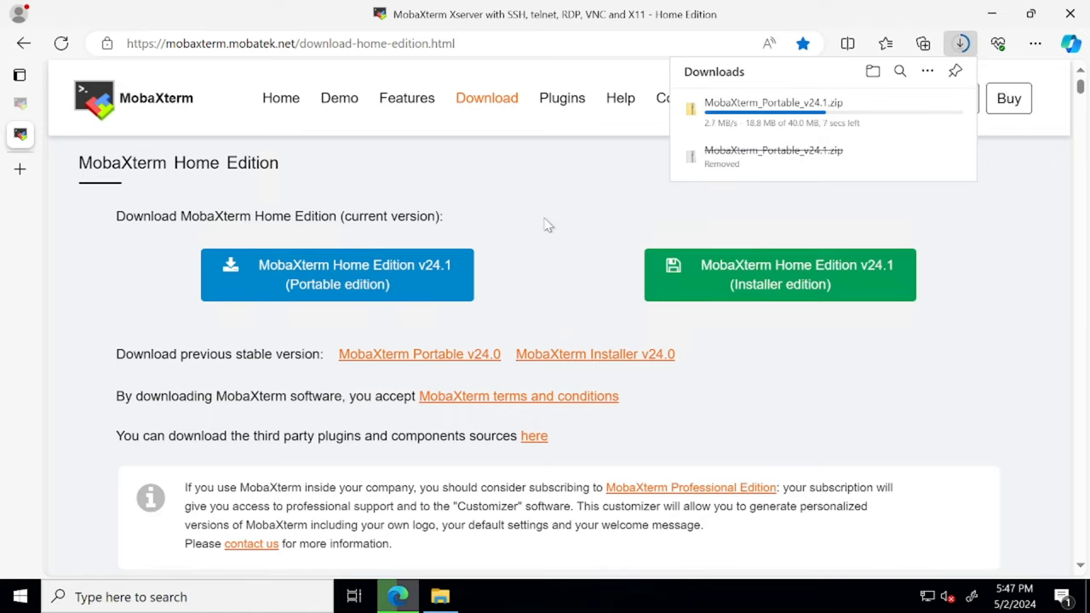
mouse_move(572, 206)
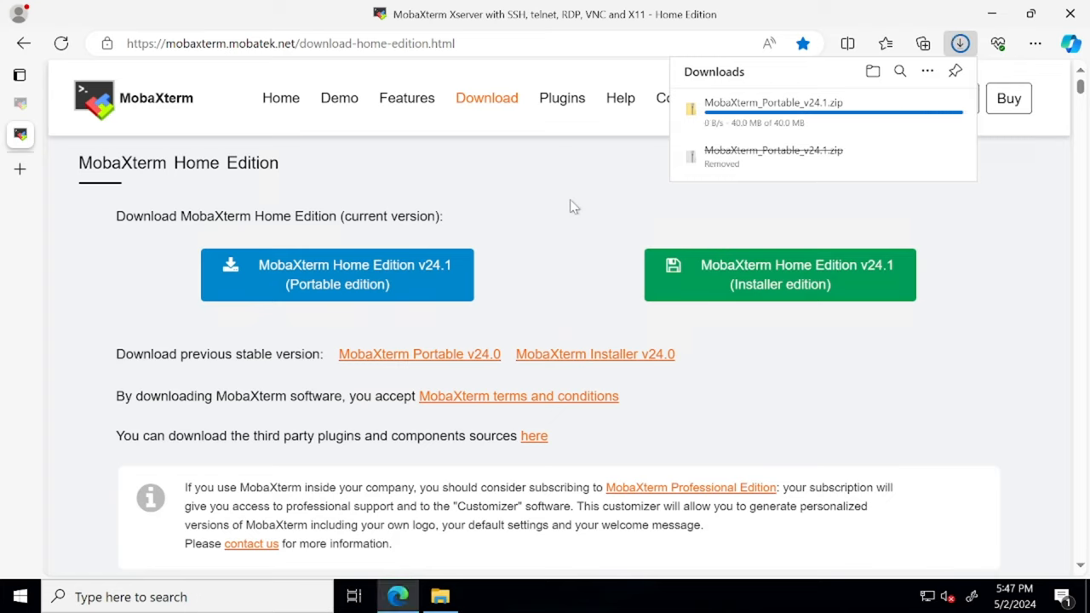
mouse_move(647, 180)
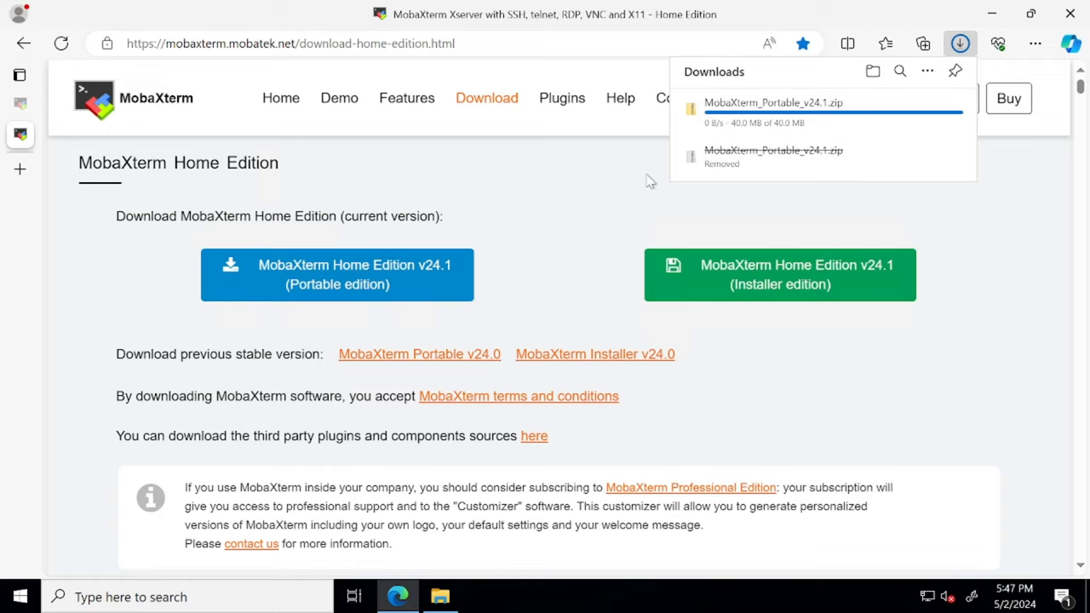
mouse_move(773, 153)
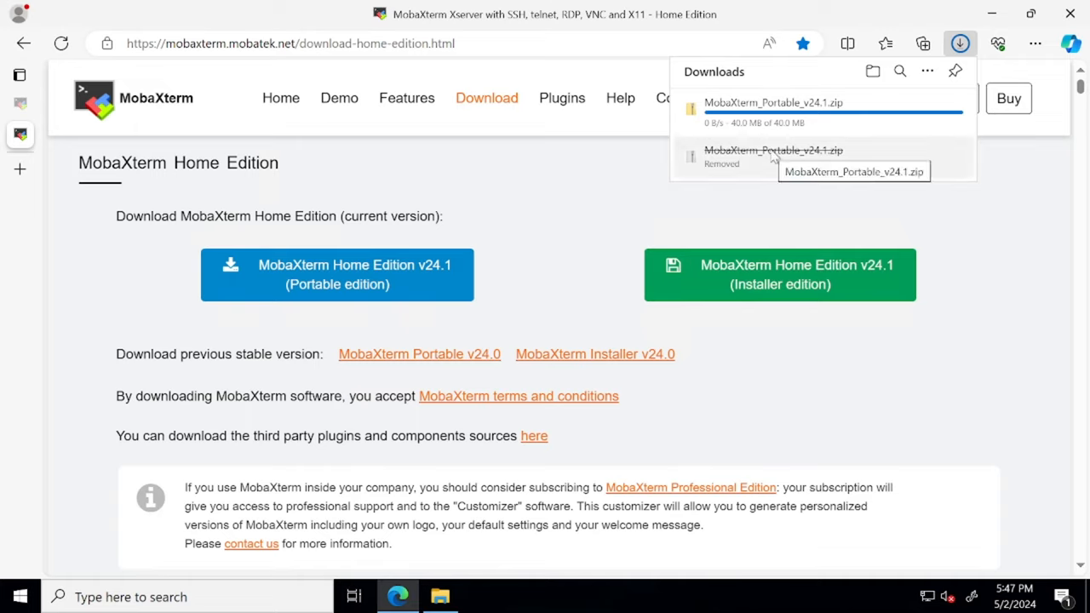
mouse_move(758, 145)
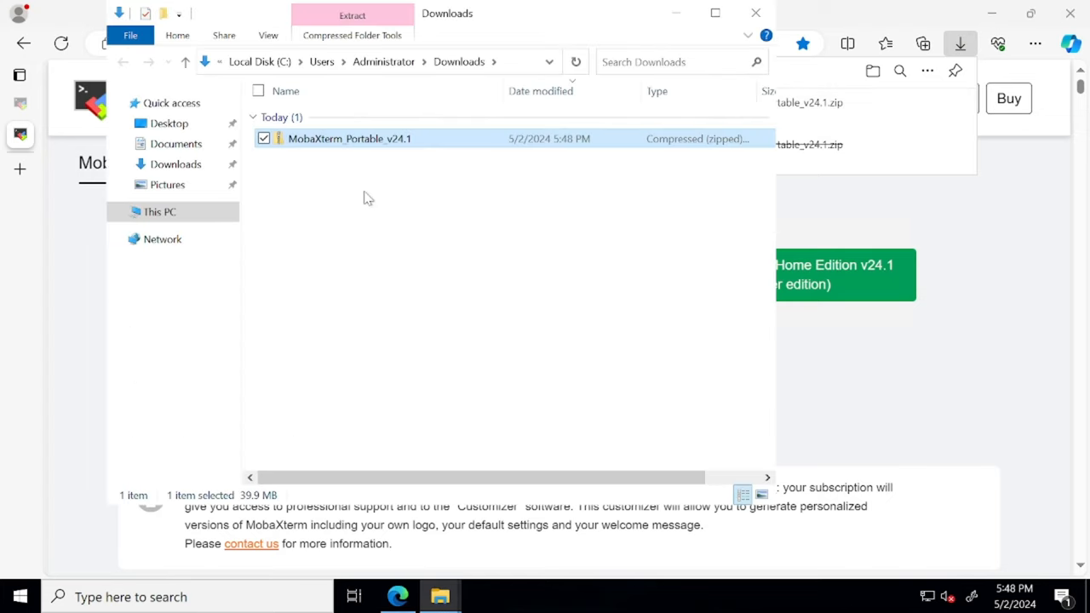
Extract MobaXterm_Portable_v24.1.zip into the default folder inside Downloads
right_click(349, 140)
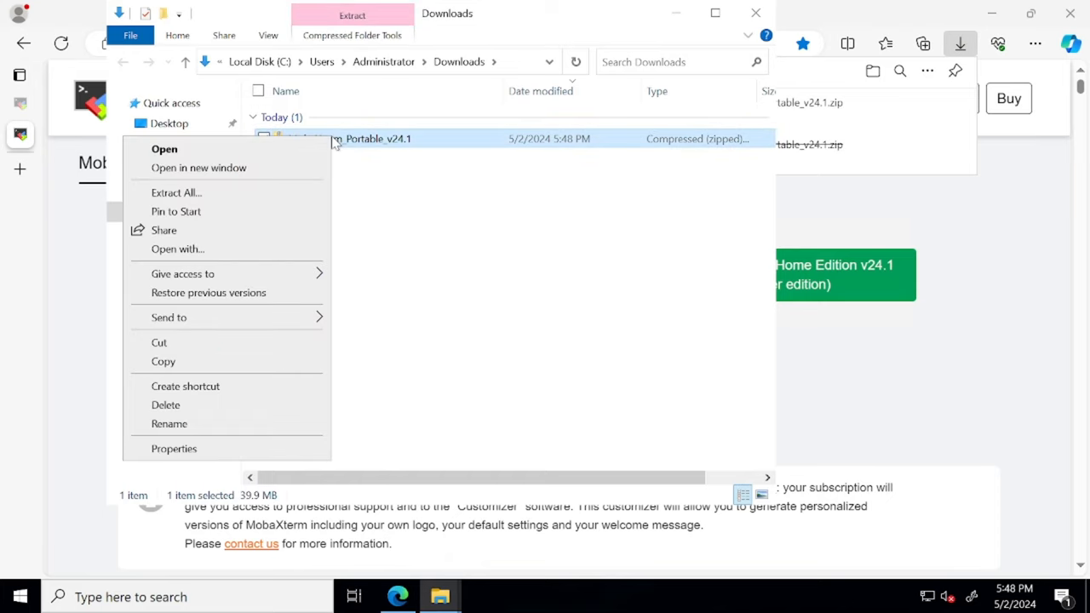
click(497, 266)
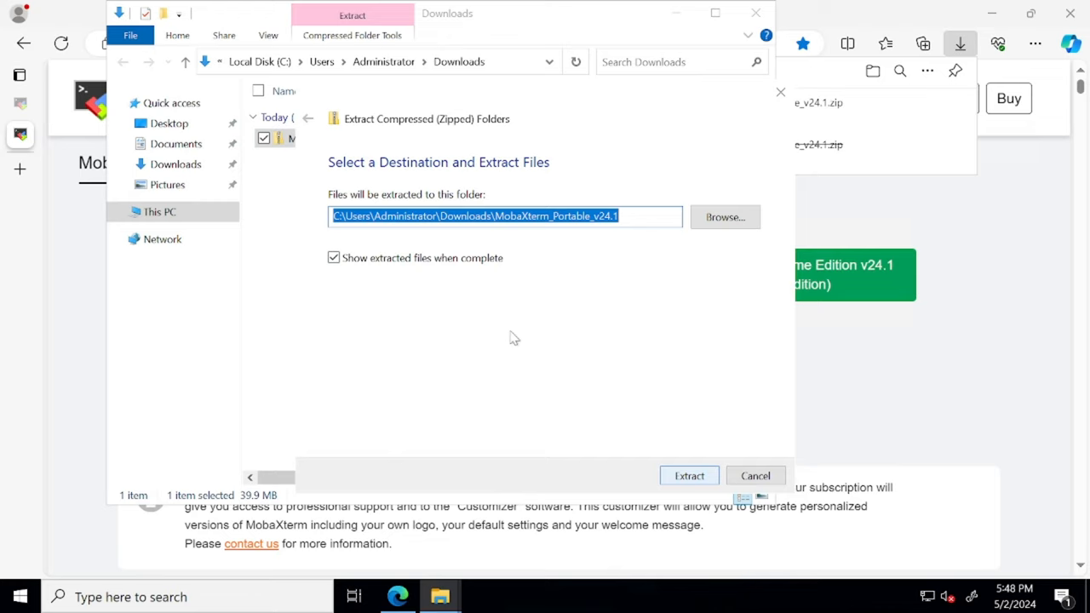
click(688, 476)
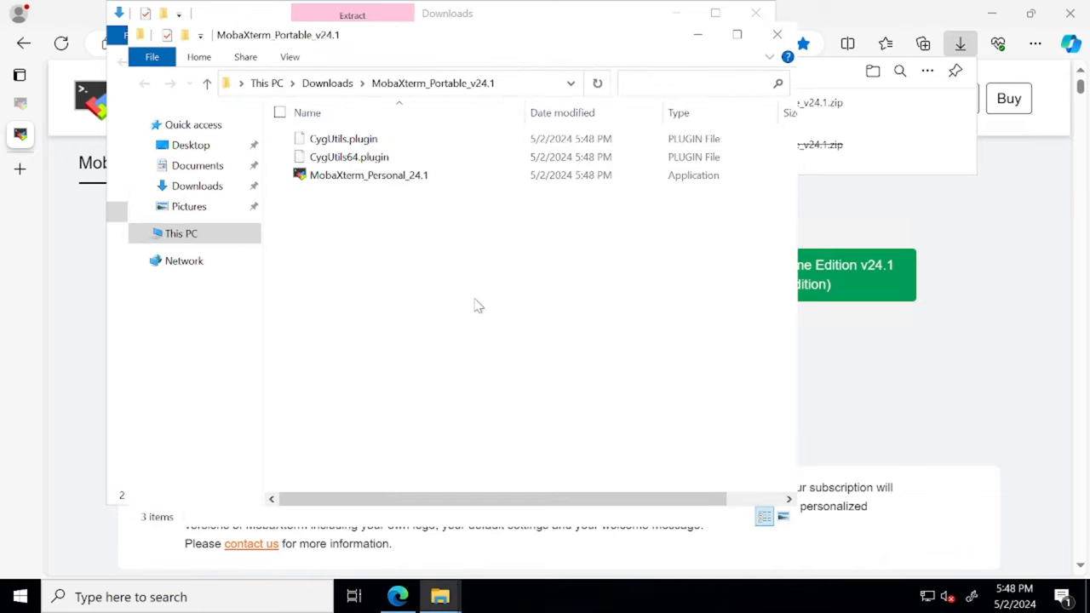
mouse_move(475, 266)
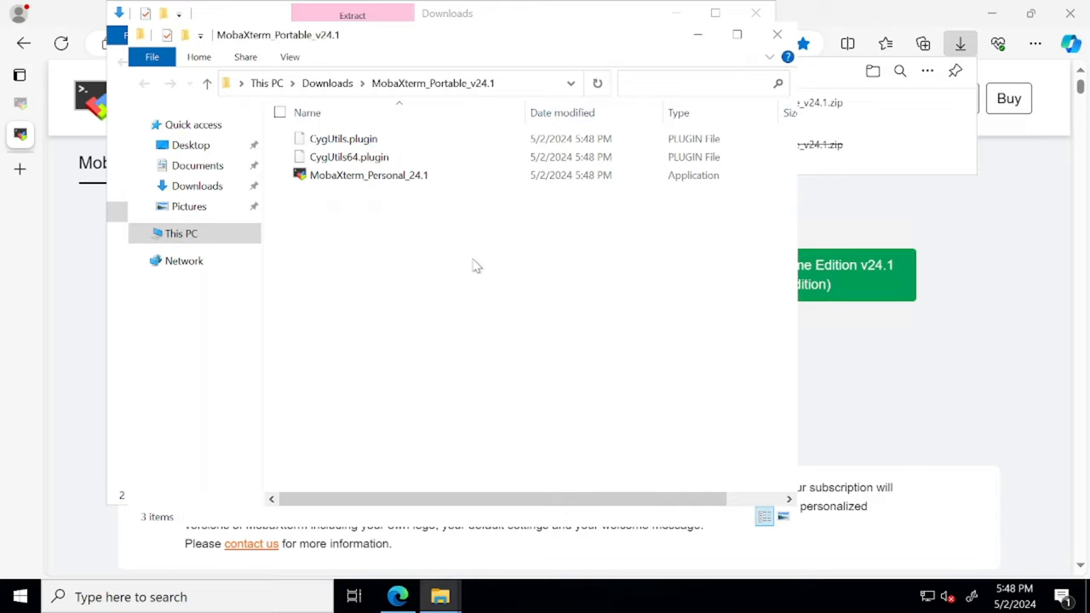
mouse_move(429, 247)
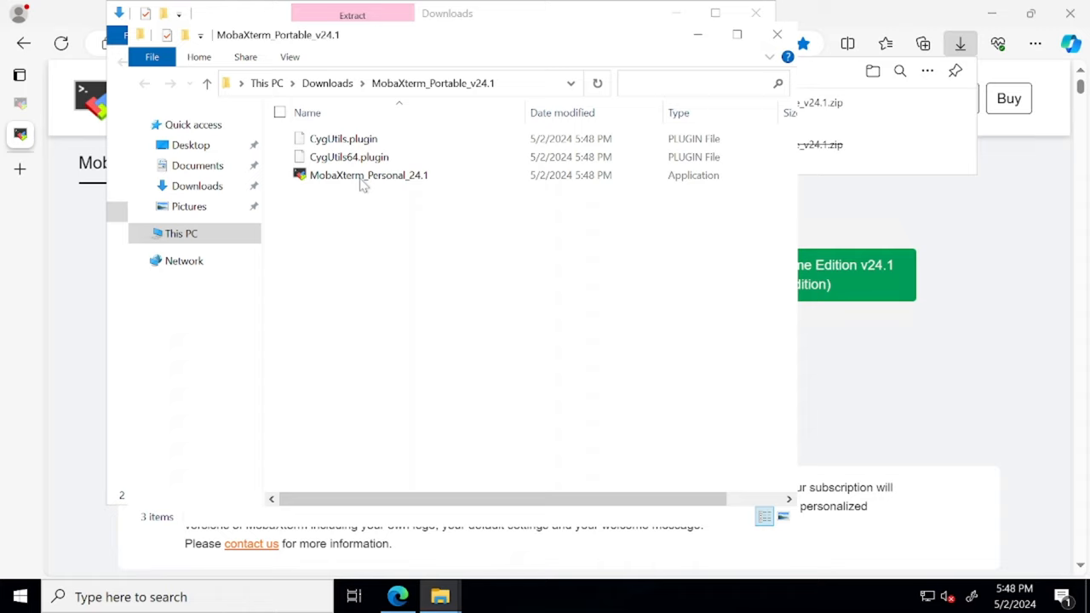
mouse_move(368, 174)
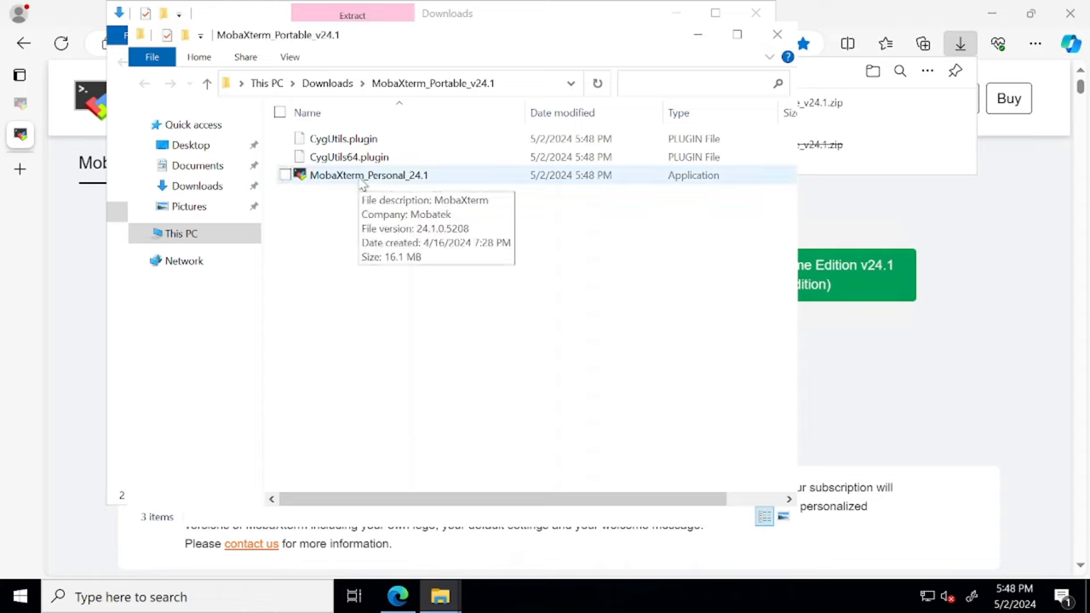
Launch MobaXterm_Personal_24.1 from the extracted folder and bring up its Settings menu
click(368, 174)
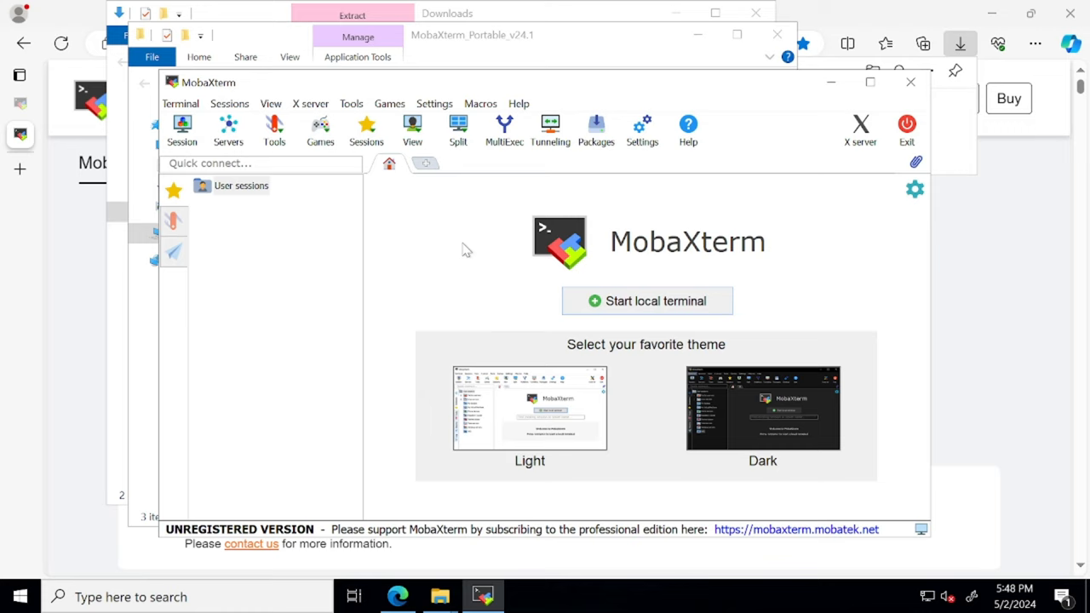
mouse_move(874, 89)
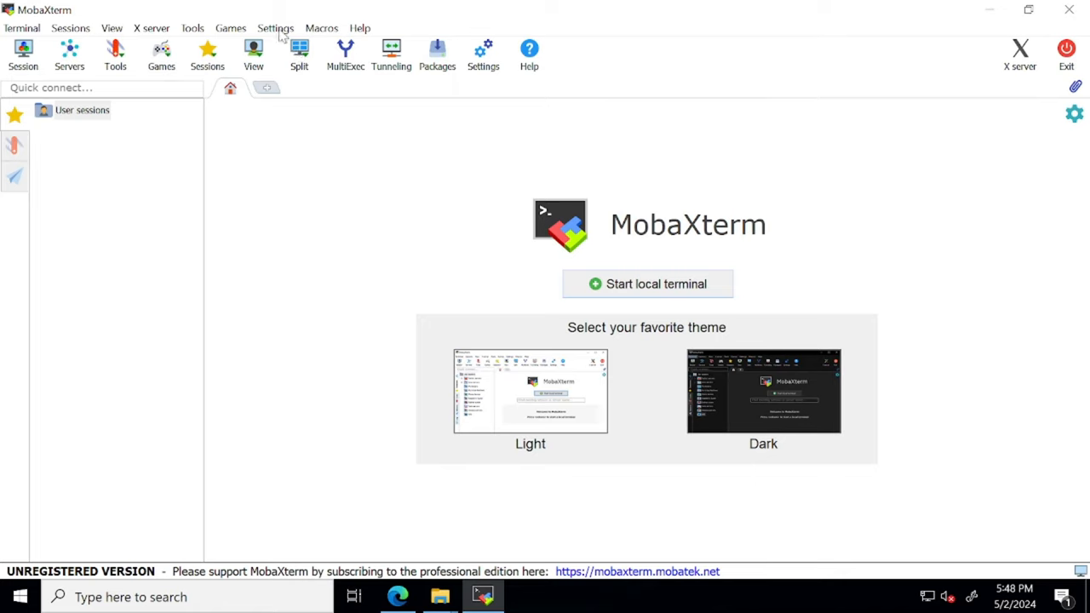
click(276, 27)
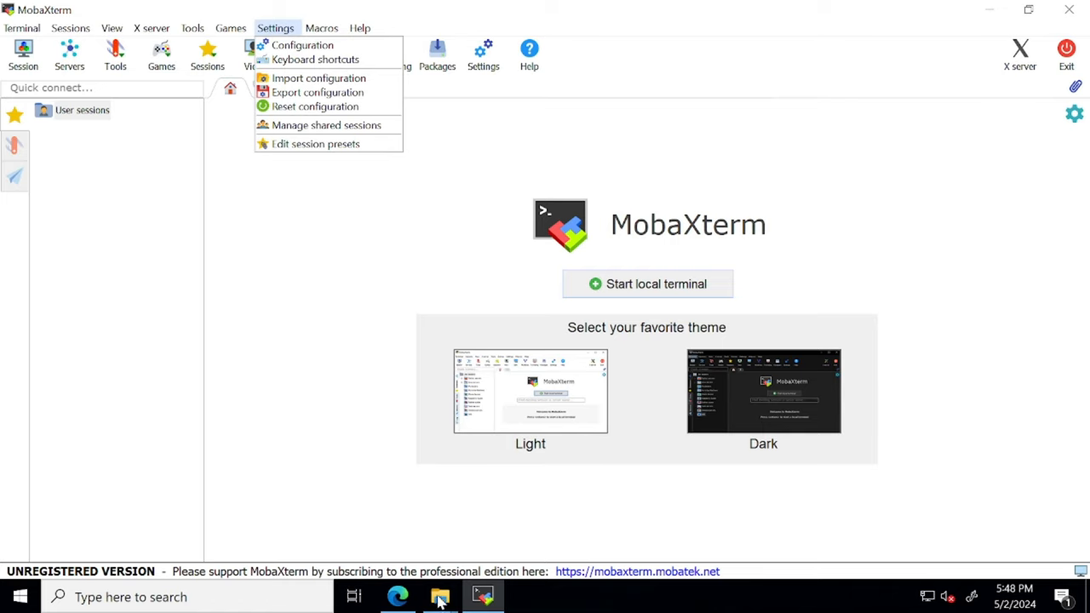
mouse_move(439, 597)
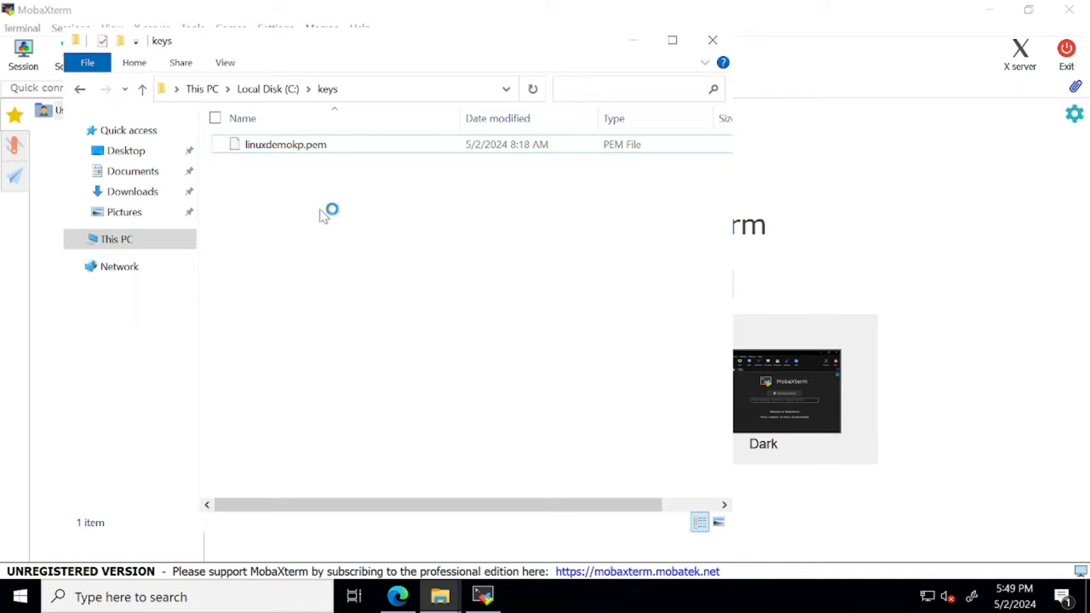
mouse_move(361, 215)
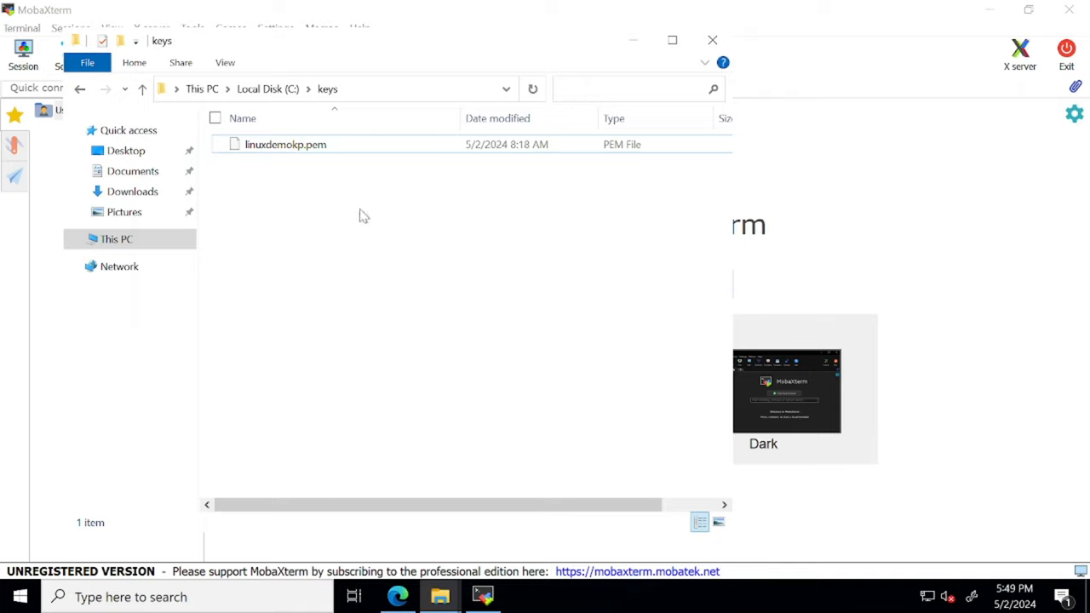
mouse_move(371, 92)
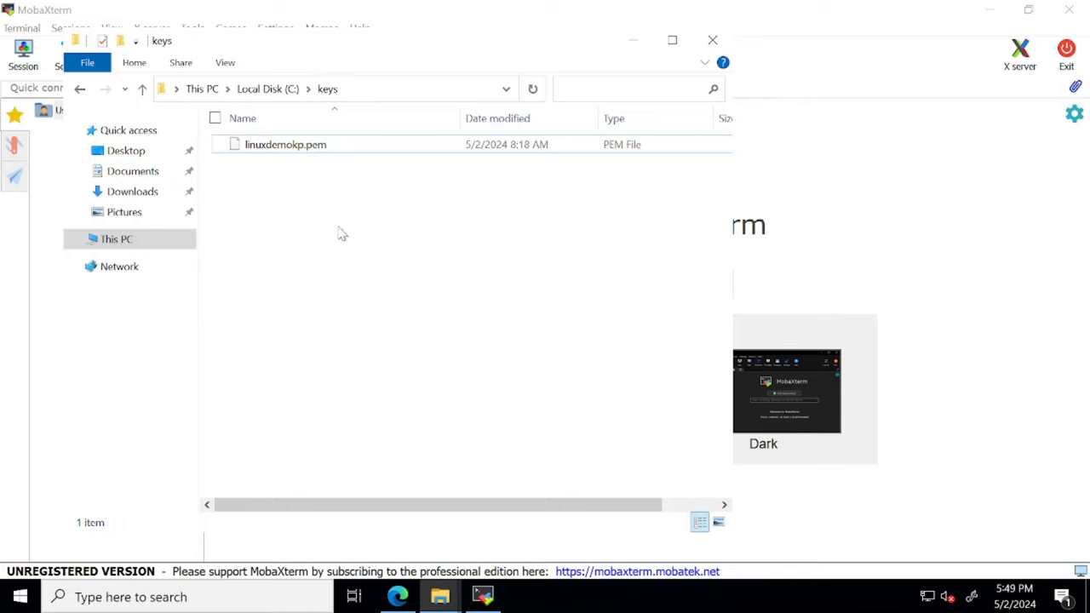
mouse_move(563, 382)
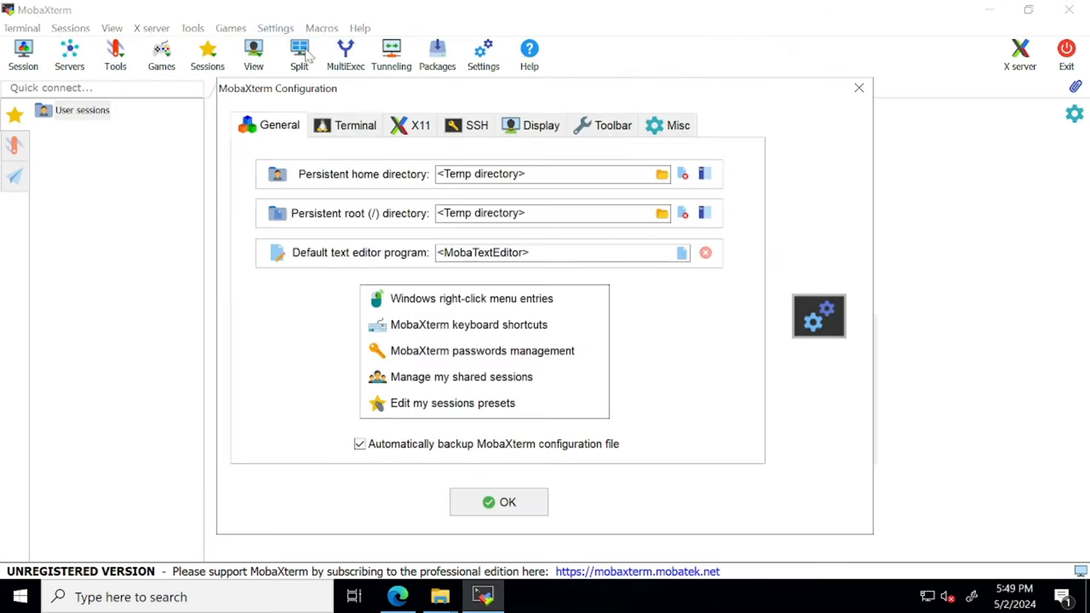
mouse_move(307, 184)
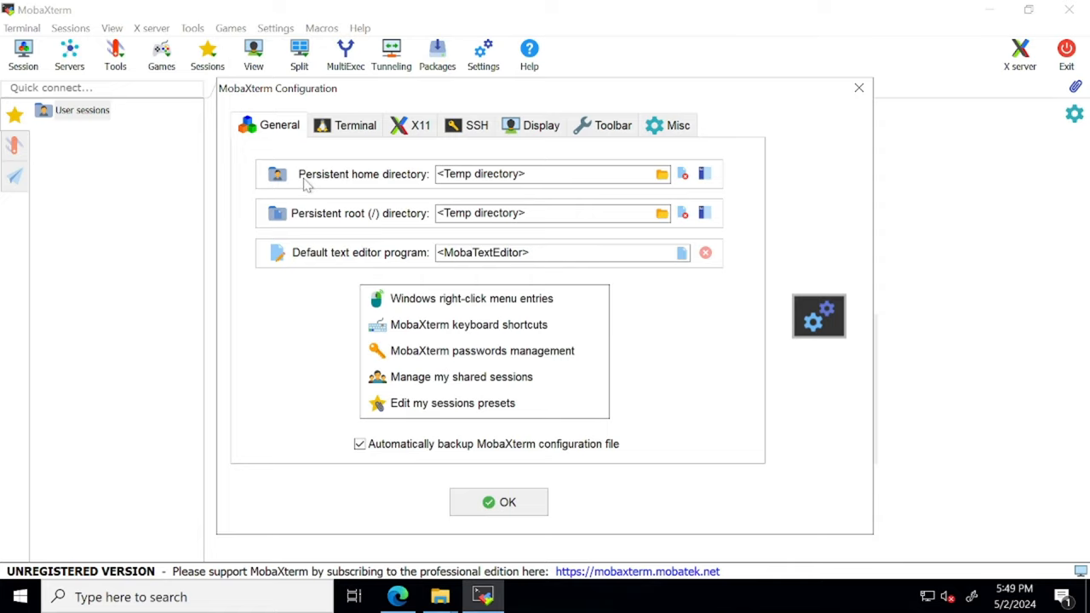
mouse_move(566, 232)
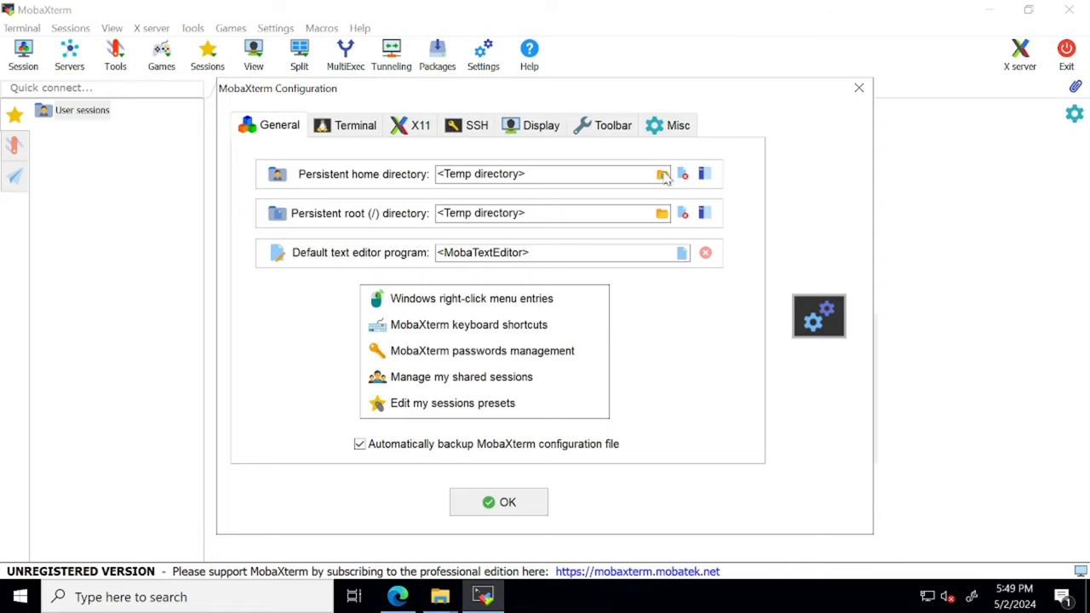
Set the persistent home directory to the C:\keys folder
click(663, 173)
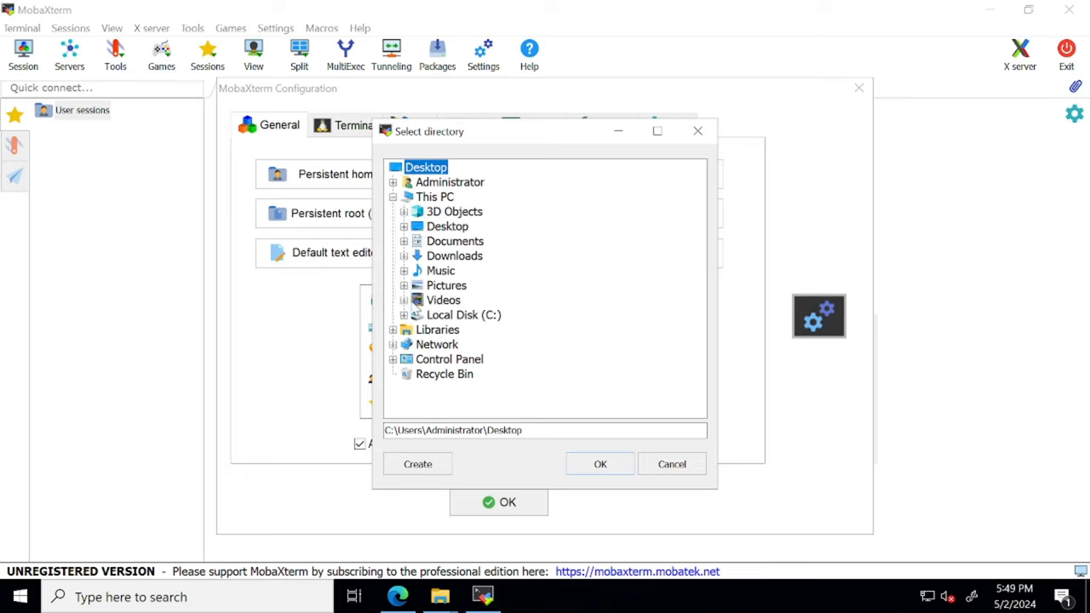
click(405, 314)
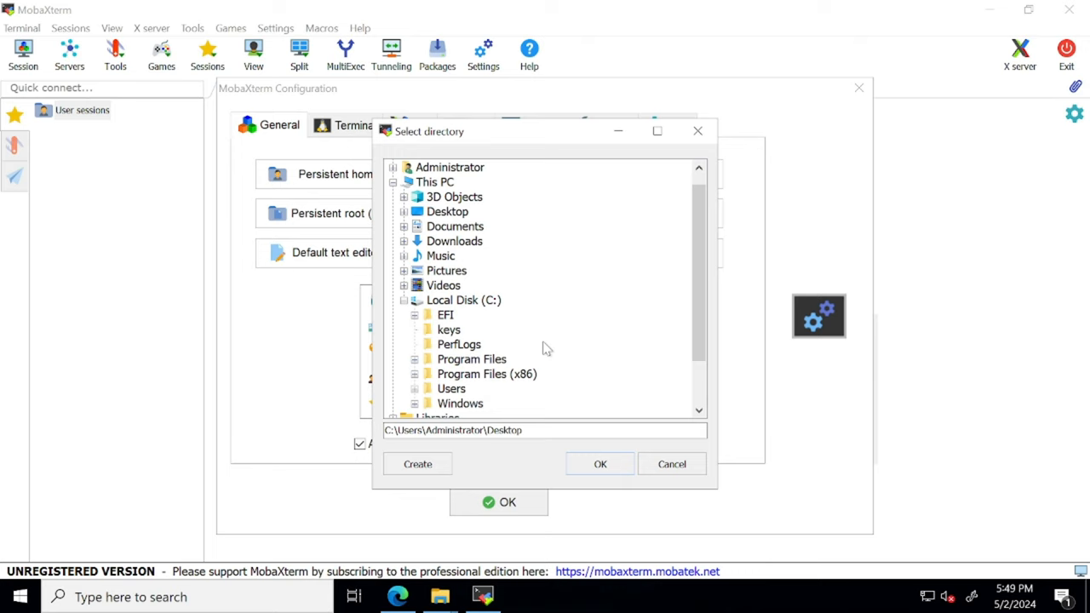
click(450, 331)
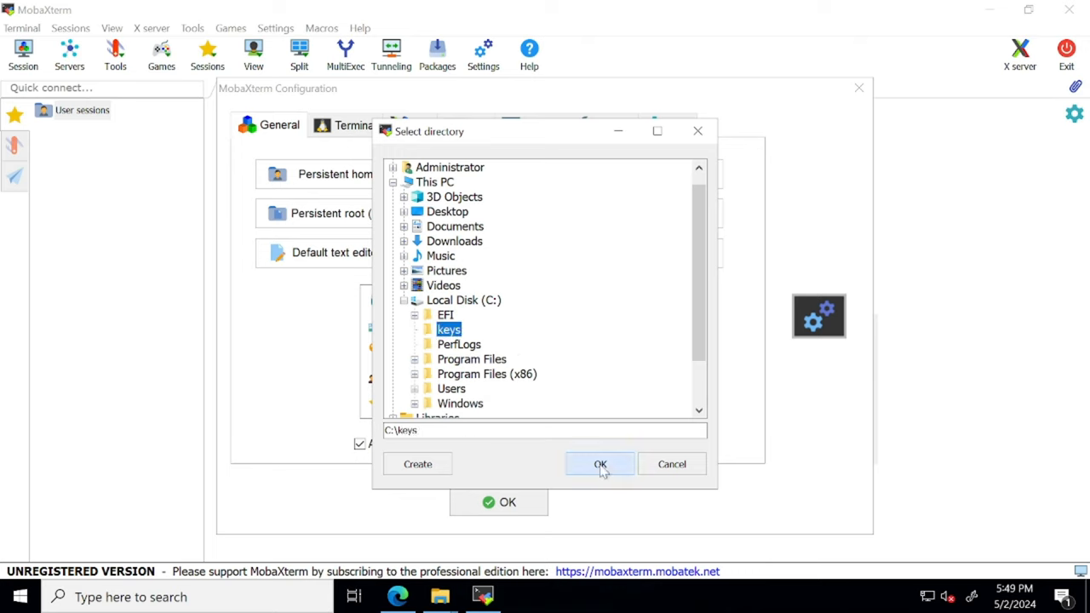
click(600, 464)
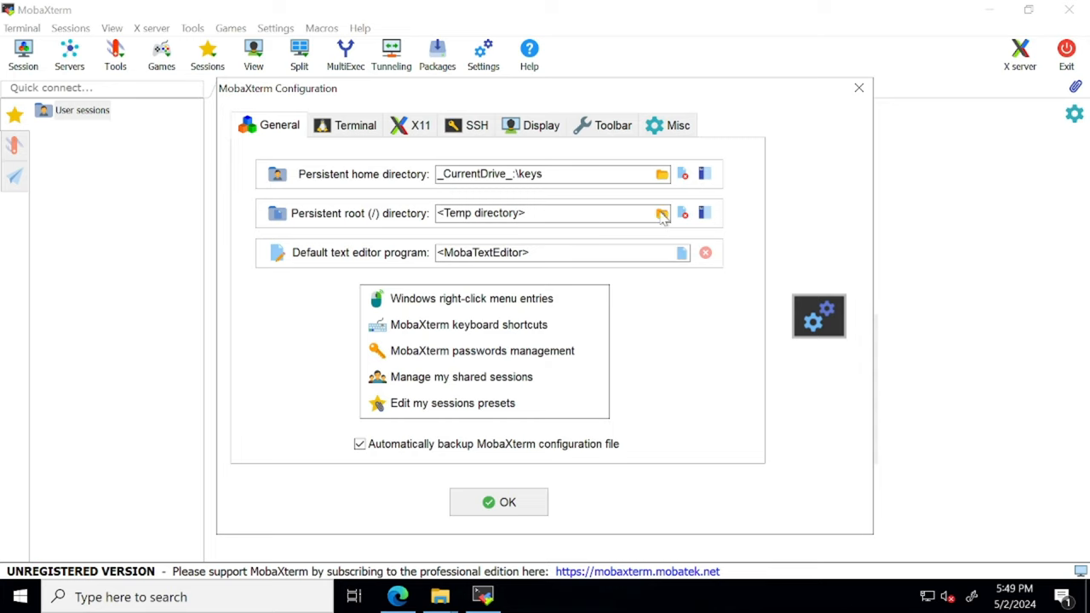
Set the persistent root directory to the folder inside keys (keys\slash)
click(663, 213)
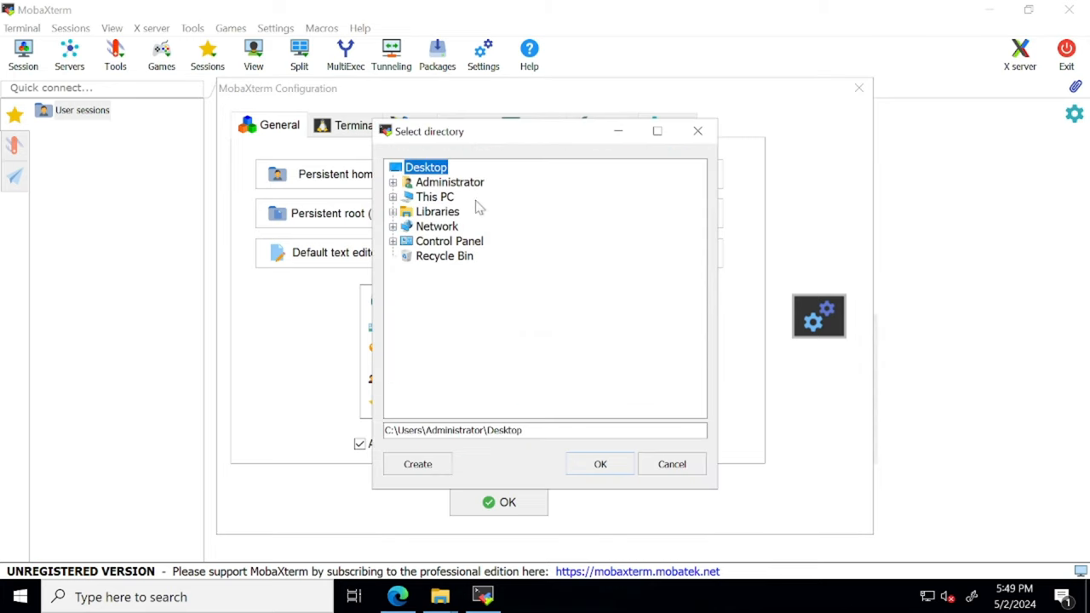
mouse_move(440, 256)
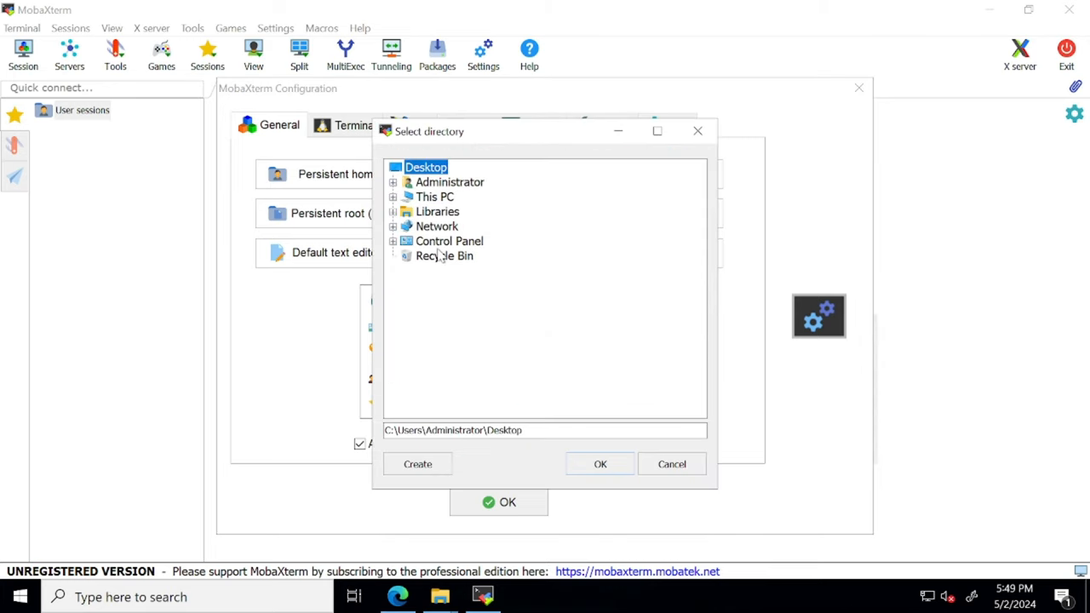
click(395, 197)
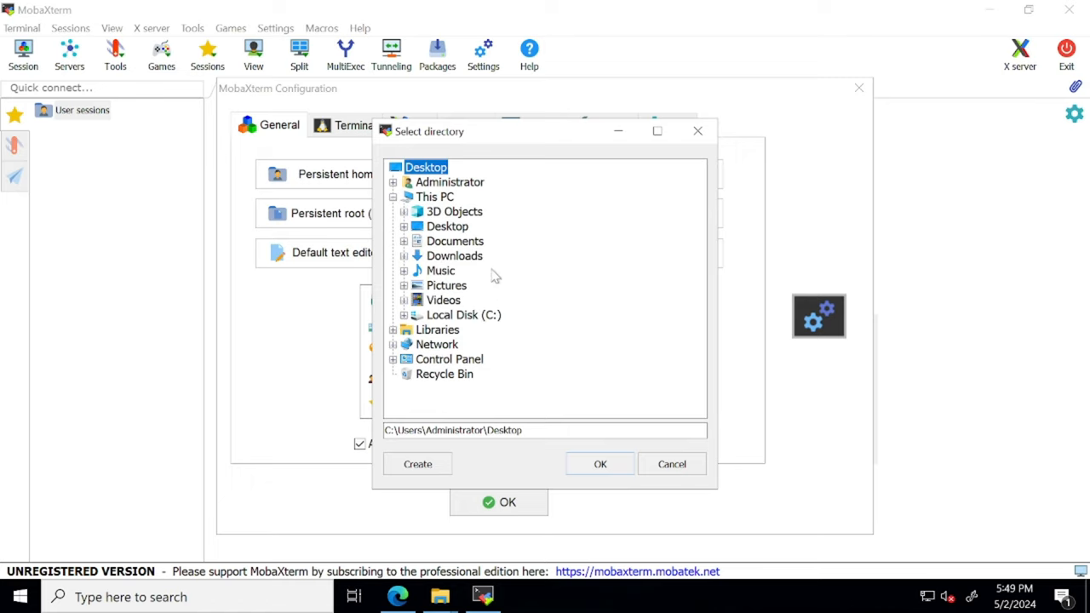
click(405, 313)
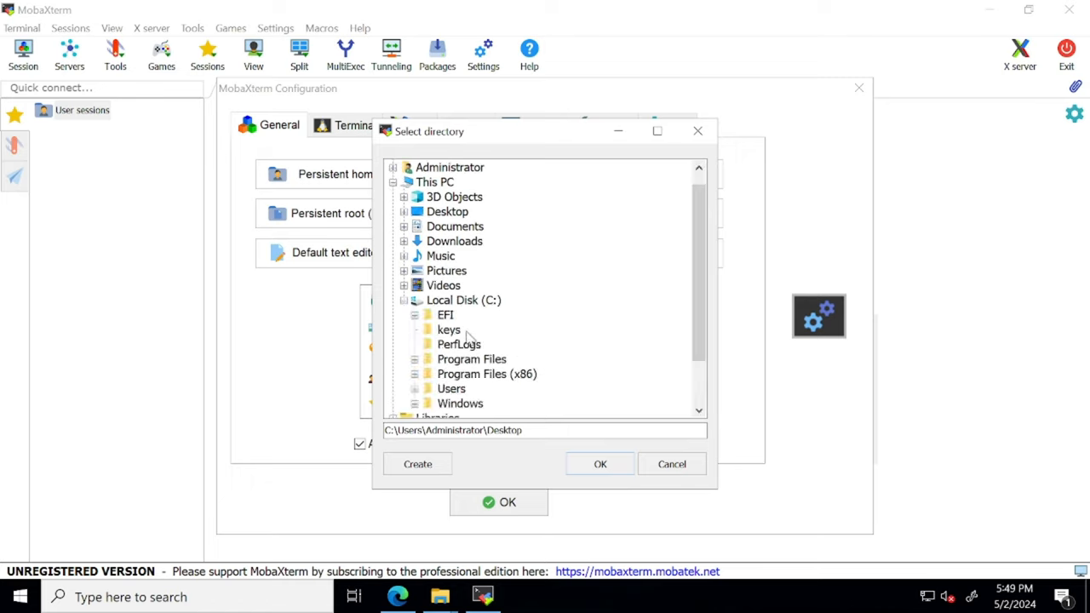
click(600, 464)
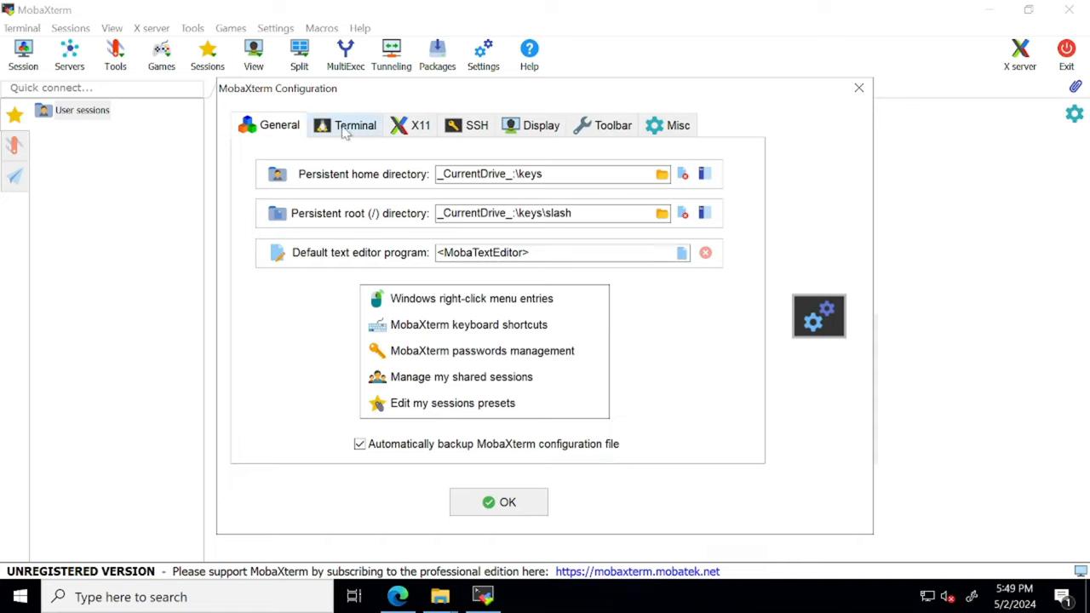
Enable paste using right-click and make Bash (64 bit) the local terminal environment
click(355, 126)
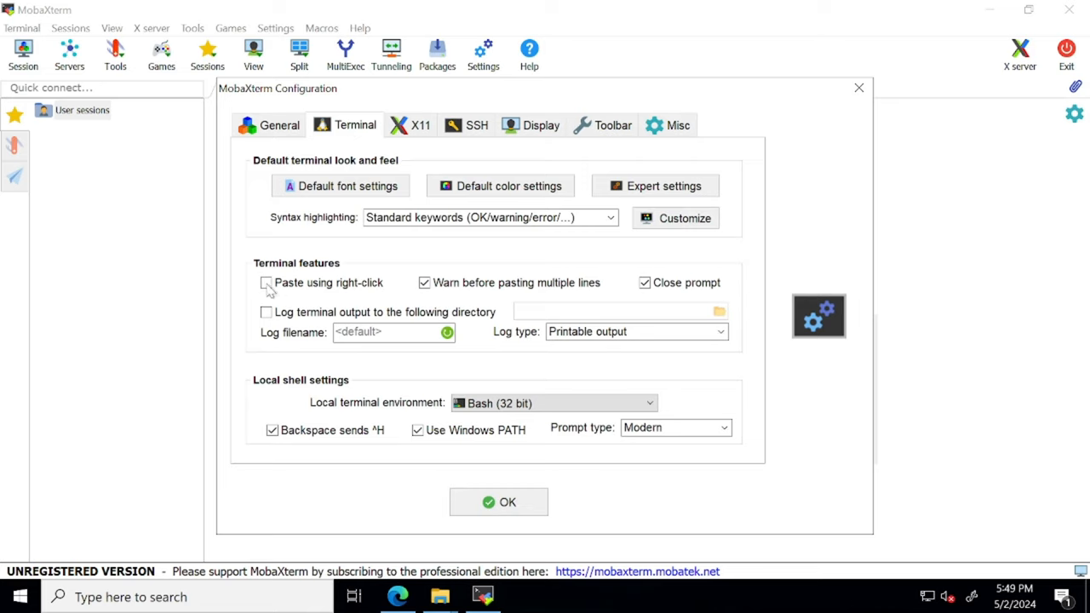
click(266, 283)
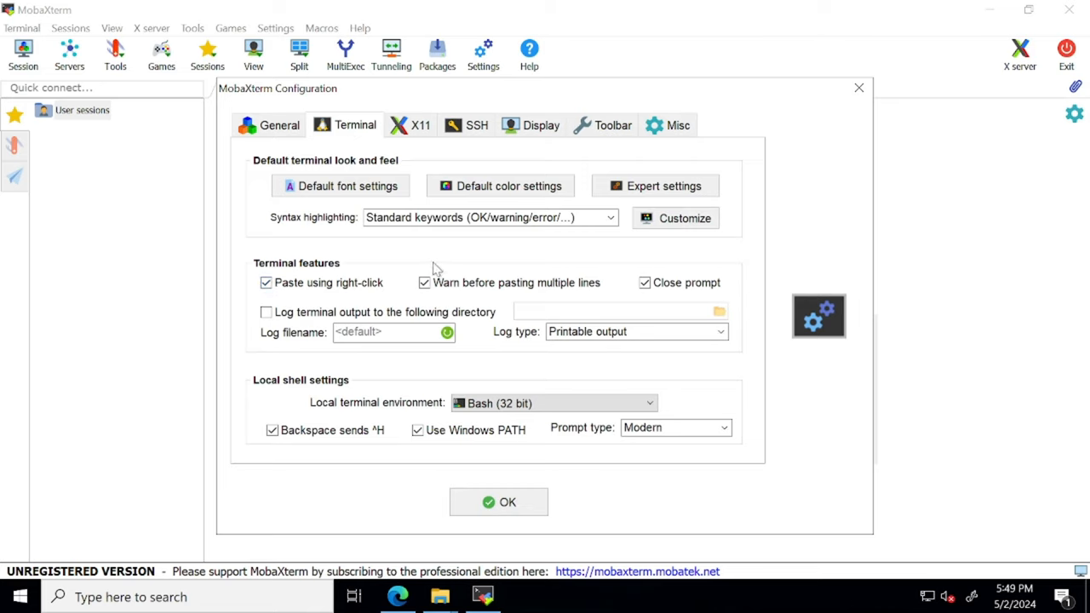
click(554, 402)
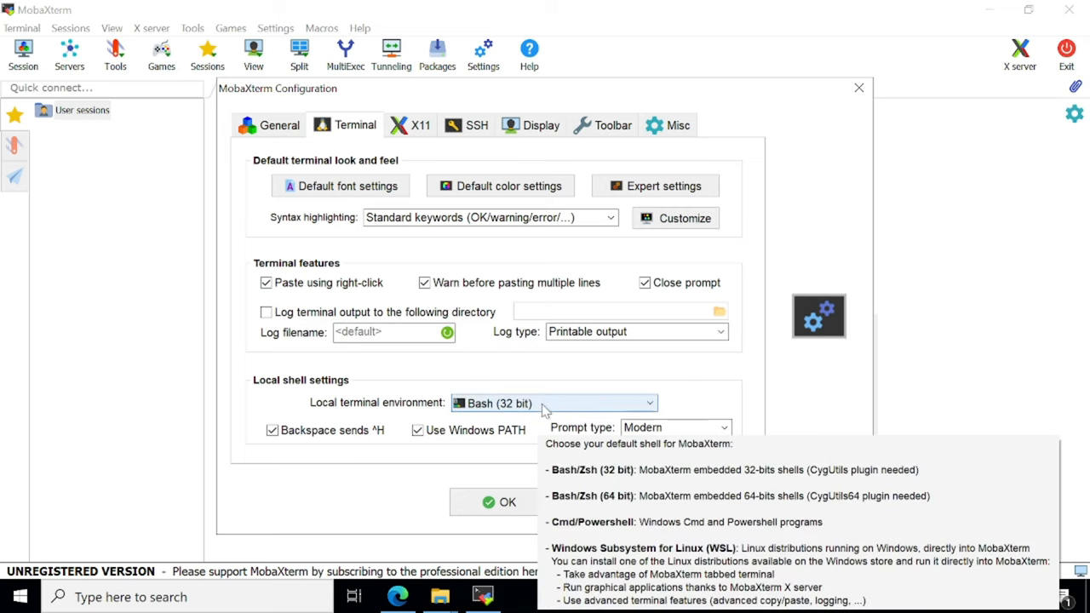
click(554, 402)
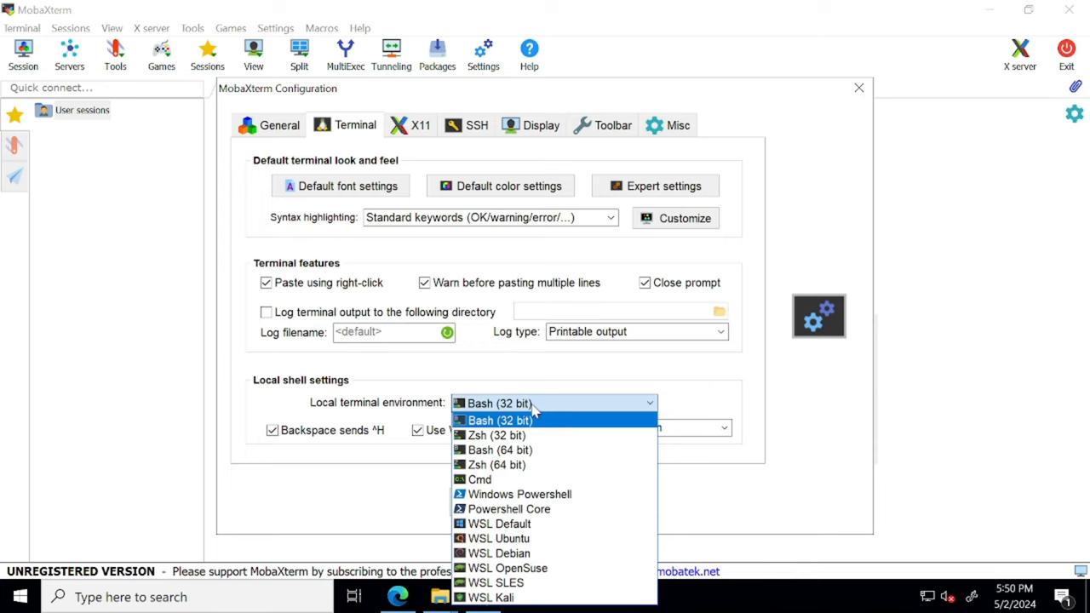
mouse_move(549, 515)
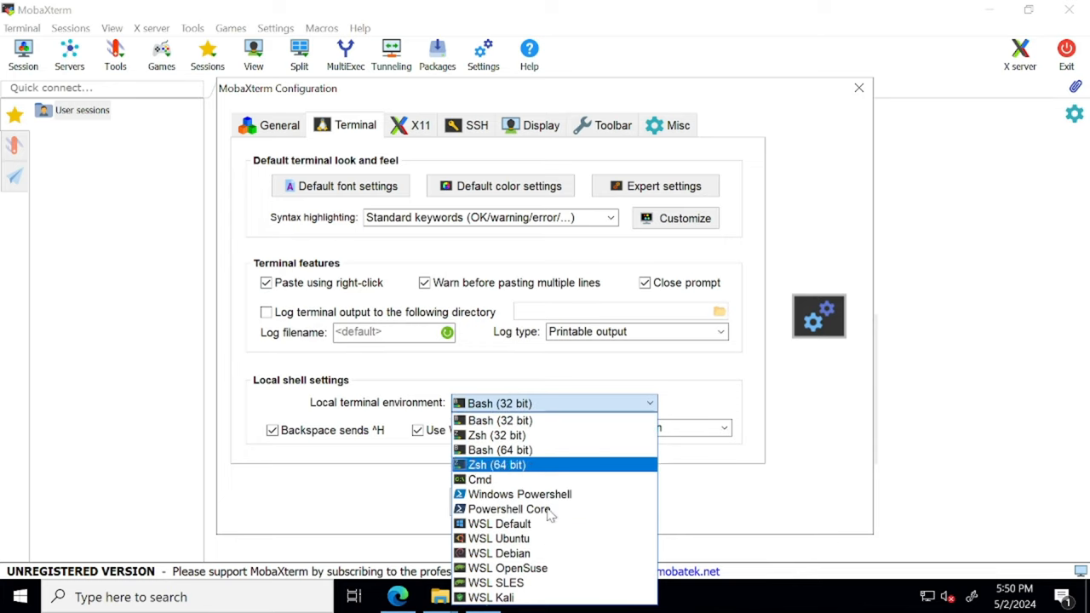
mouse_move(549, 525)
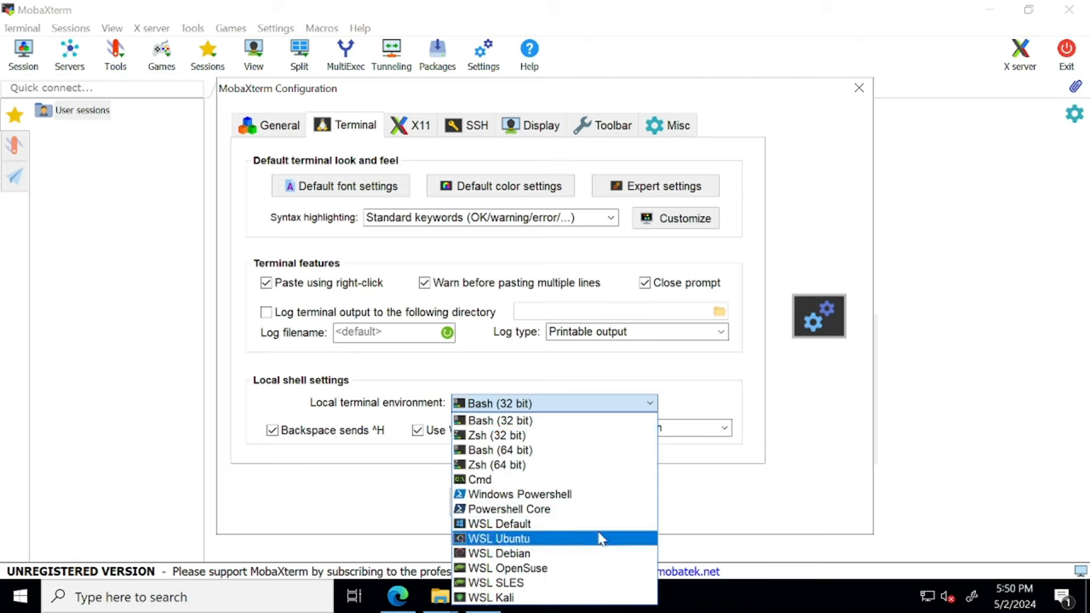
click(491, 596)
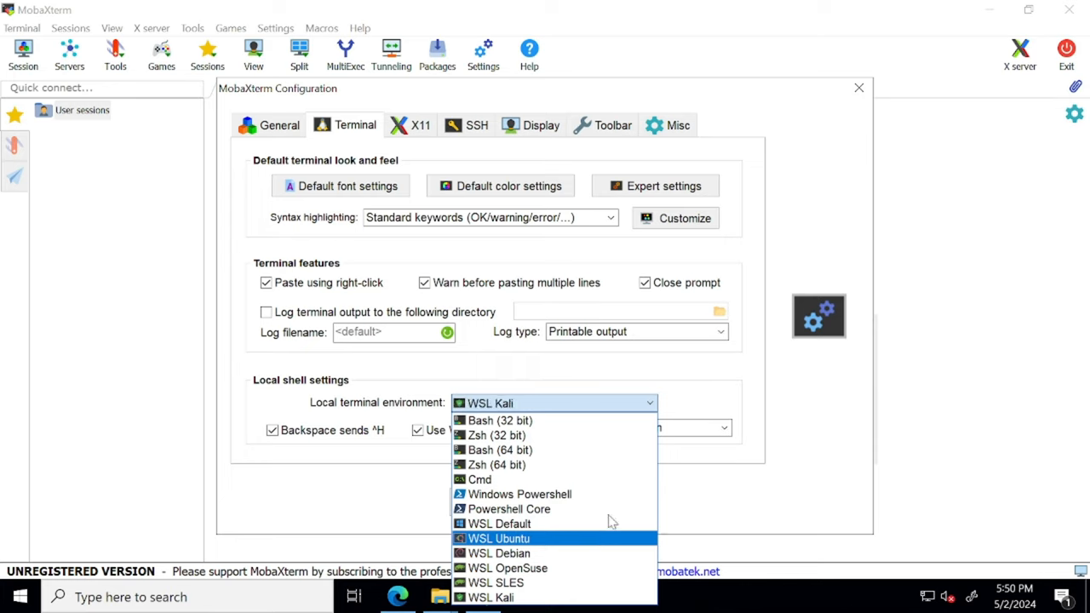
mouse_move(549, 436)
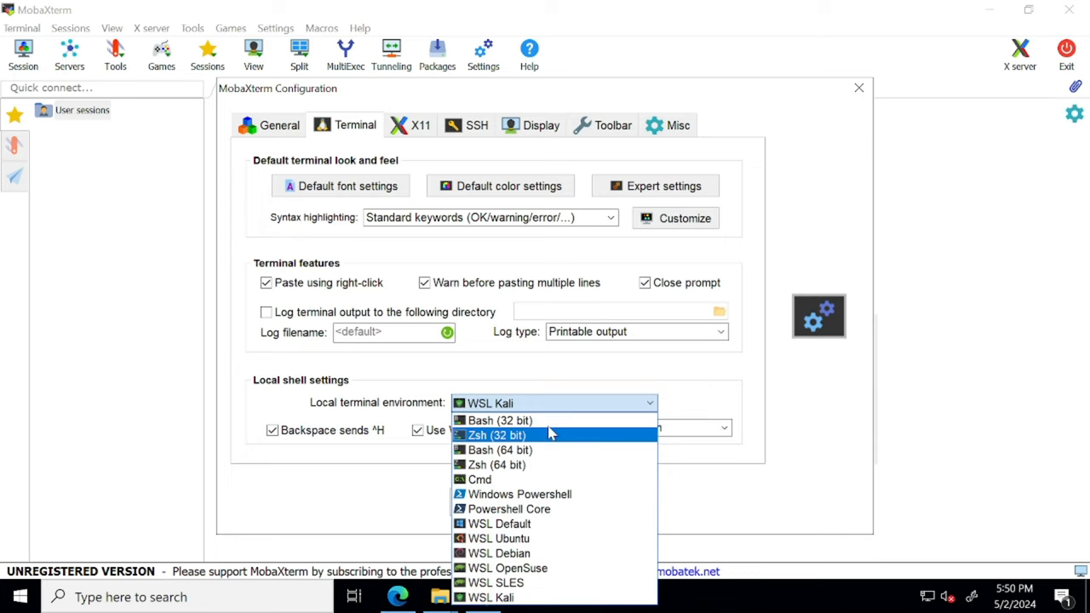
mouse_move(494, 450)
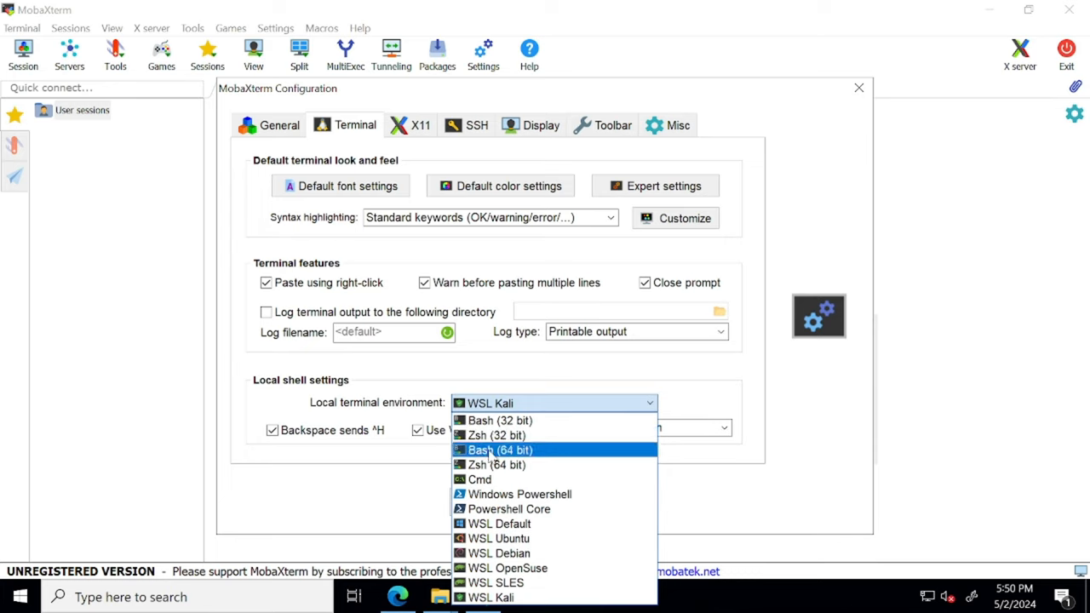
click(499, 450)
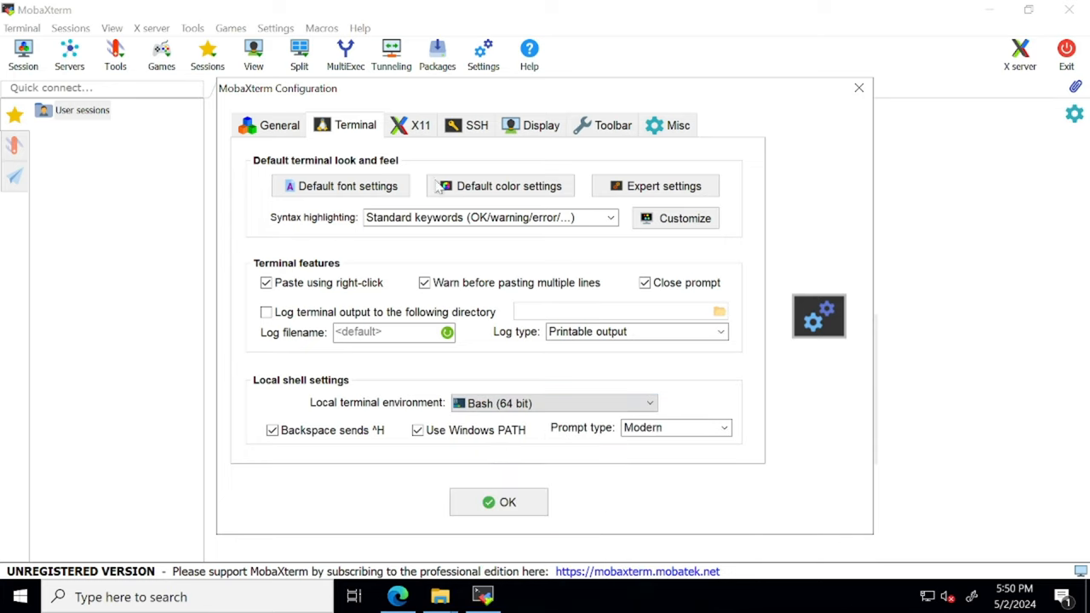
click(419, 126)
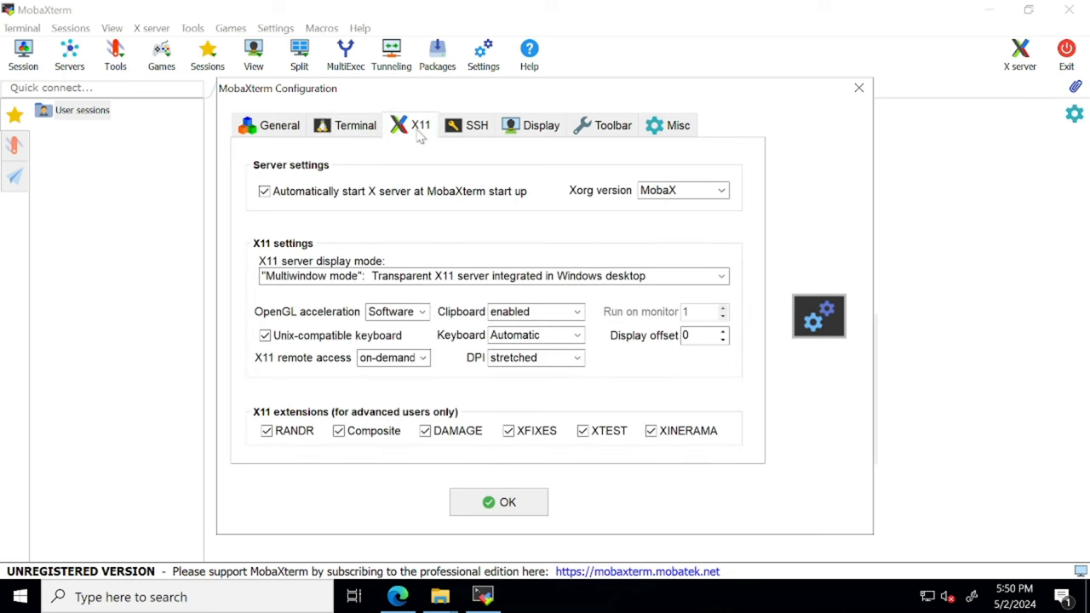
mouse_move(439, 152)
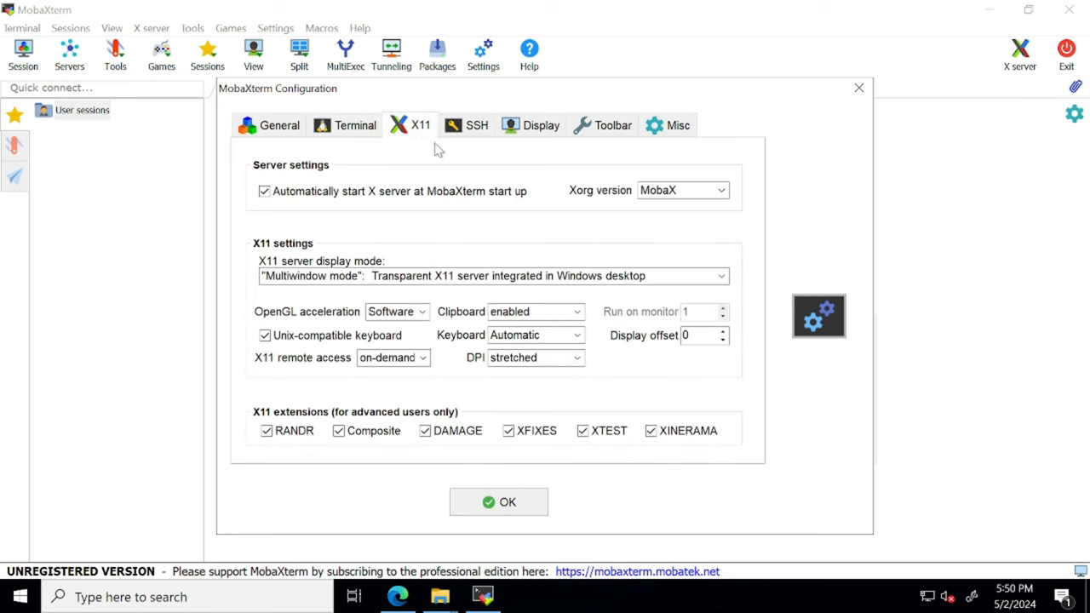
Enable SSH keepalive in the SSH settings, then move on to the Display settings
click(477, 126)
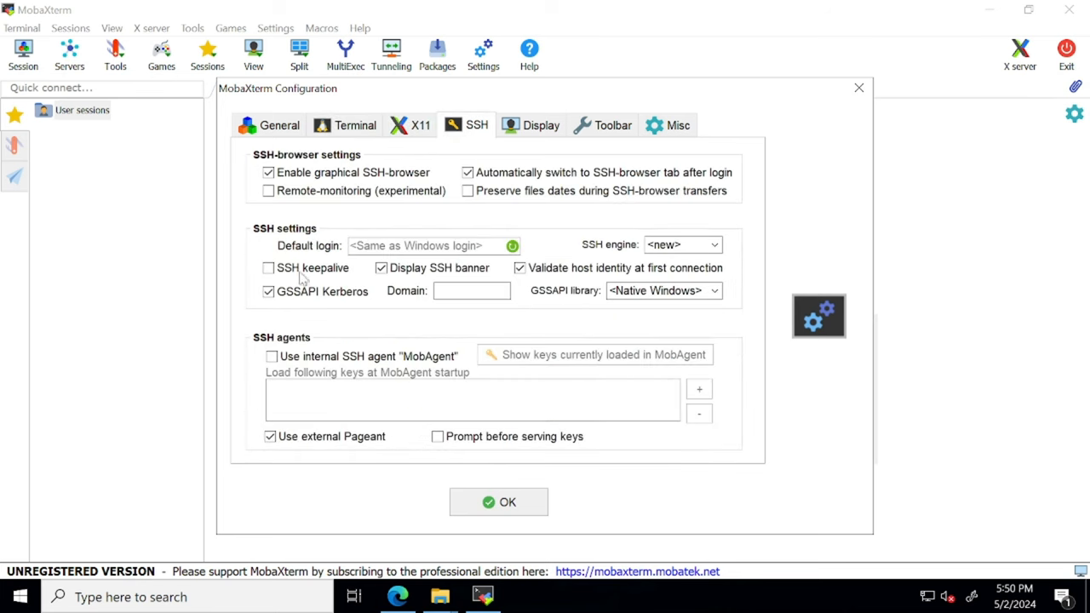
click(269, 268)
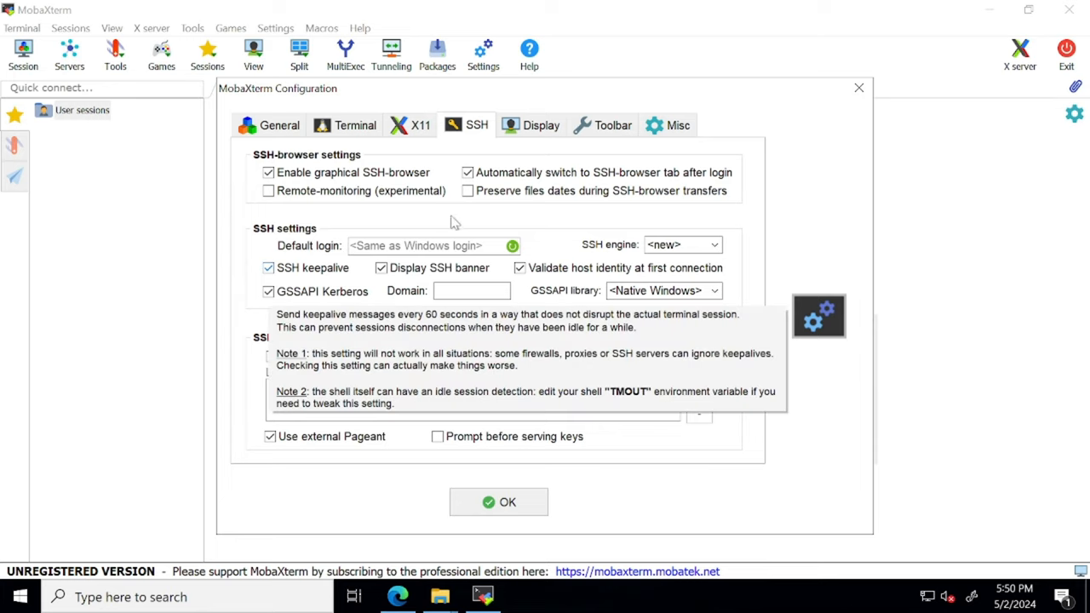
mouse_move(457, 199)
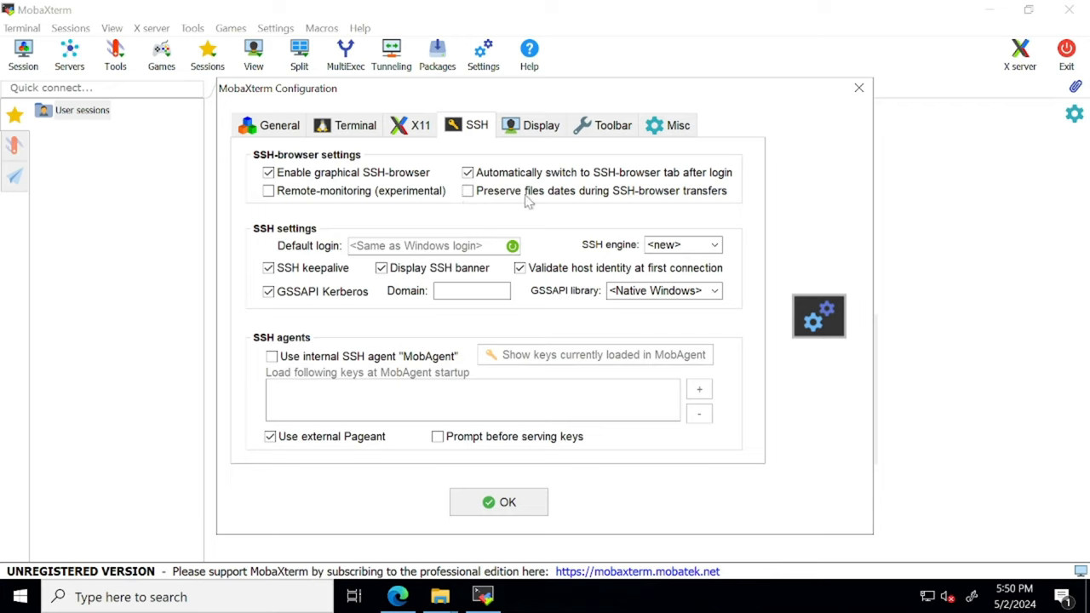
mouse_move(528, 201)
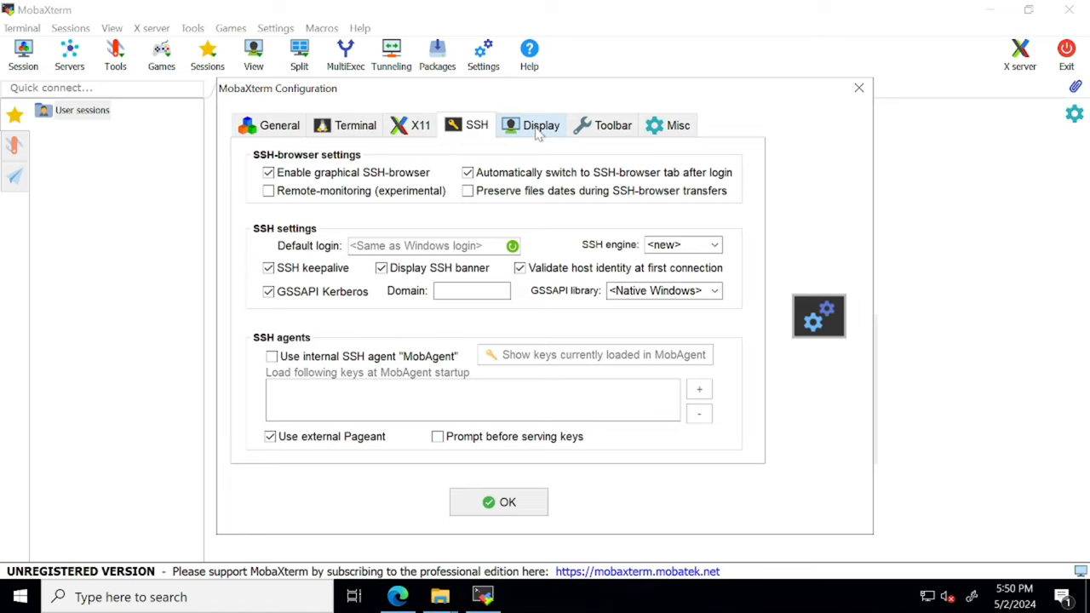
click(540, 126)
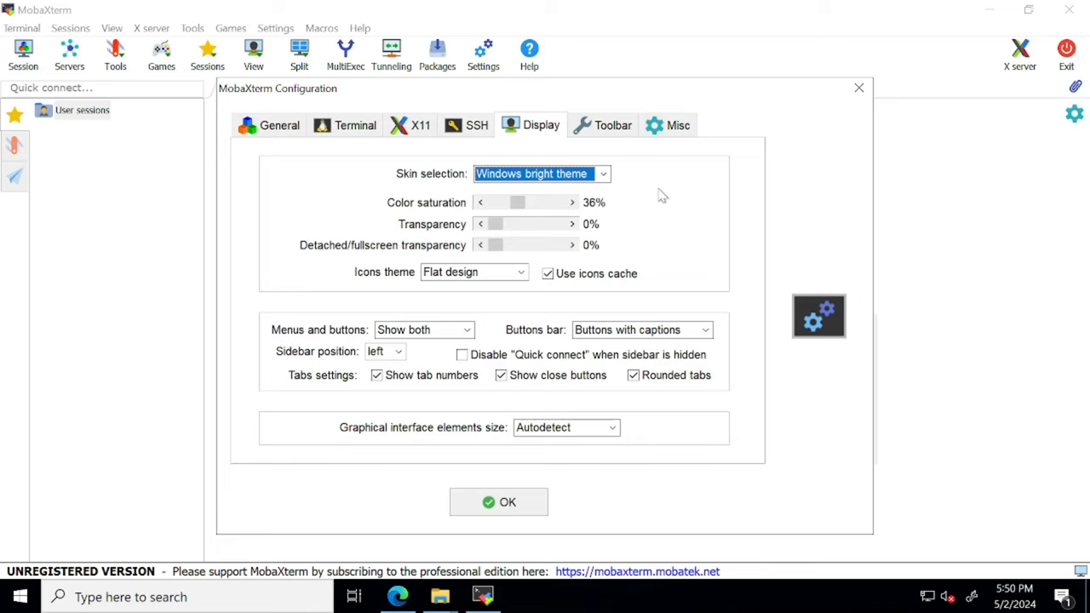
mouse_move(610, 133)
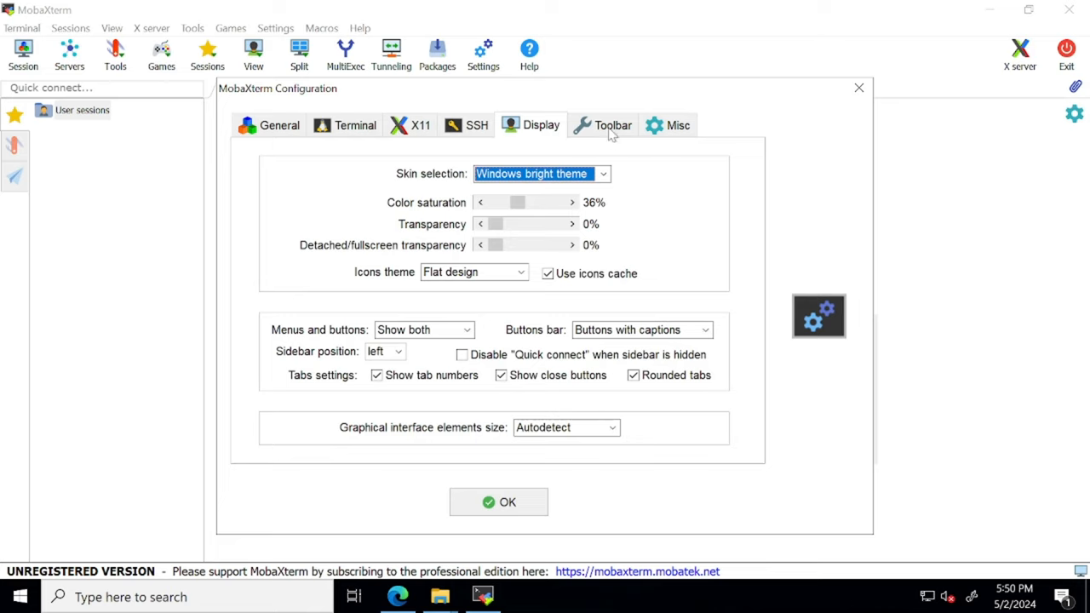
Review the Toolbar and Misc settings and confirm the configuration with OK
click(613, 126)
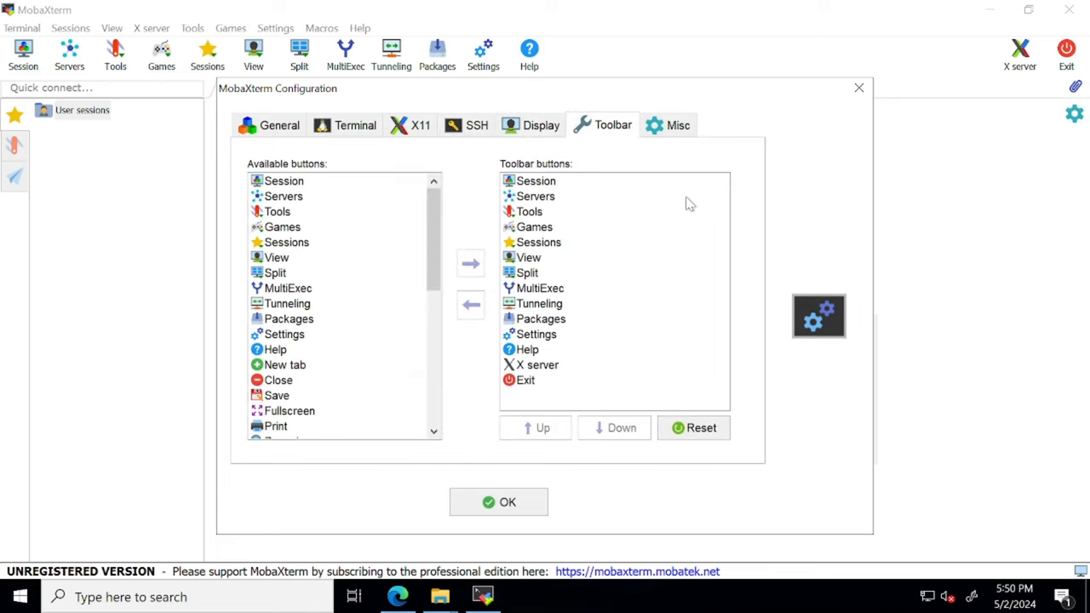
click(678, 125)
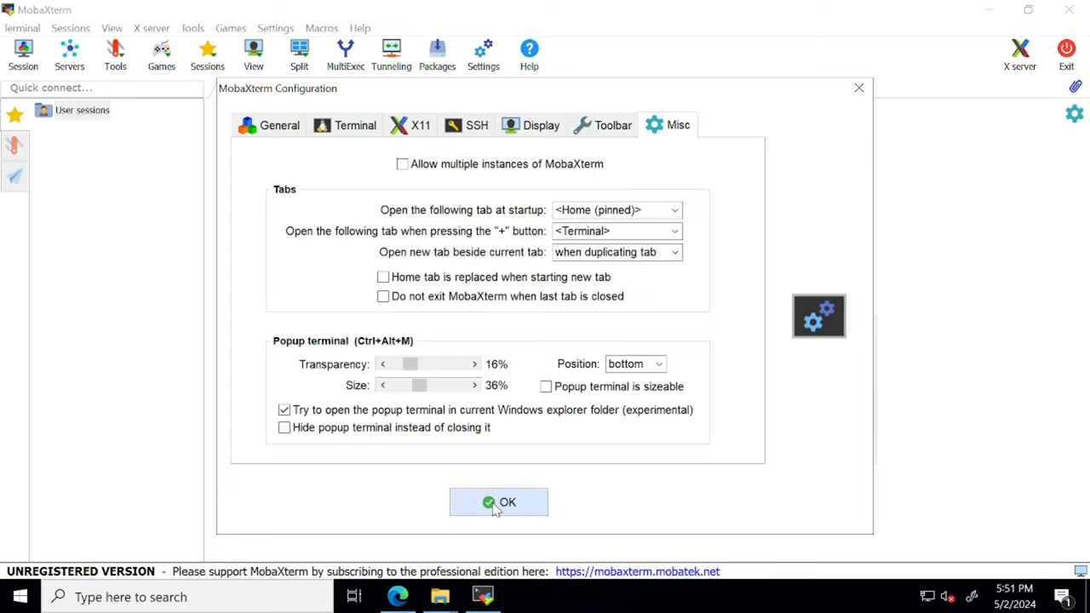
click(497, 501)
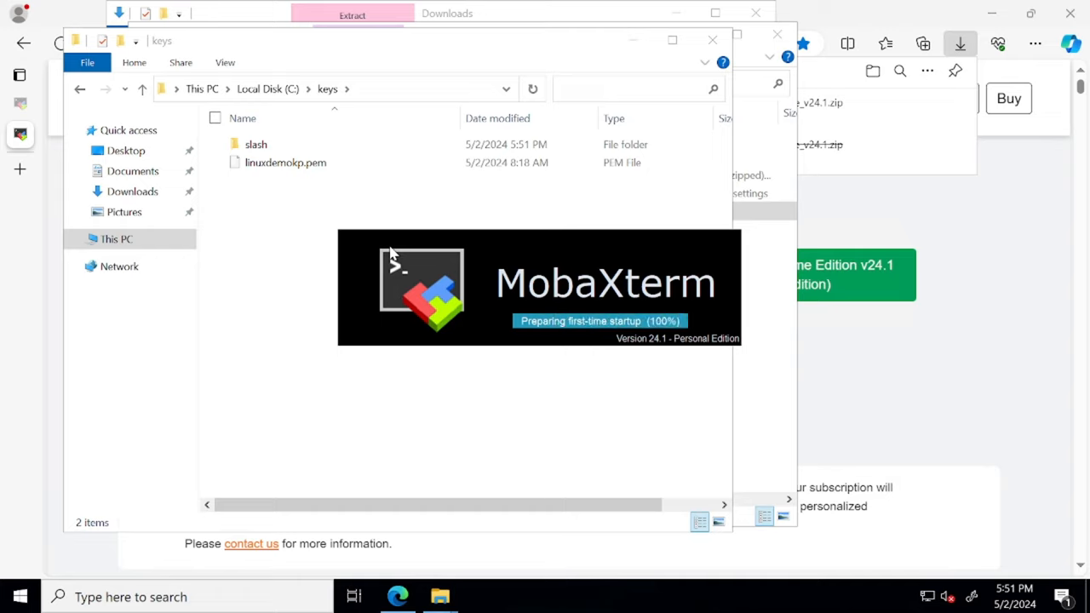
mouse_move(457, 262)
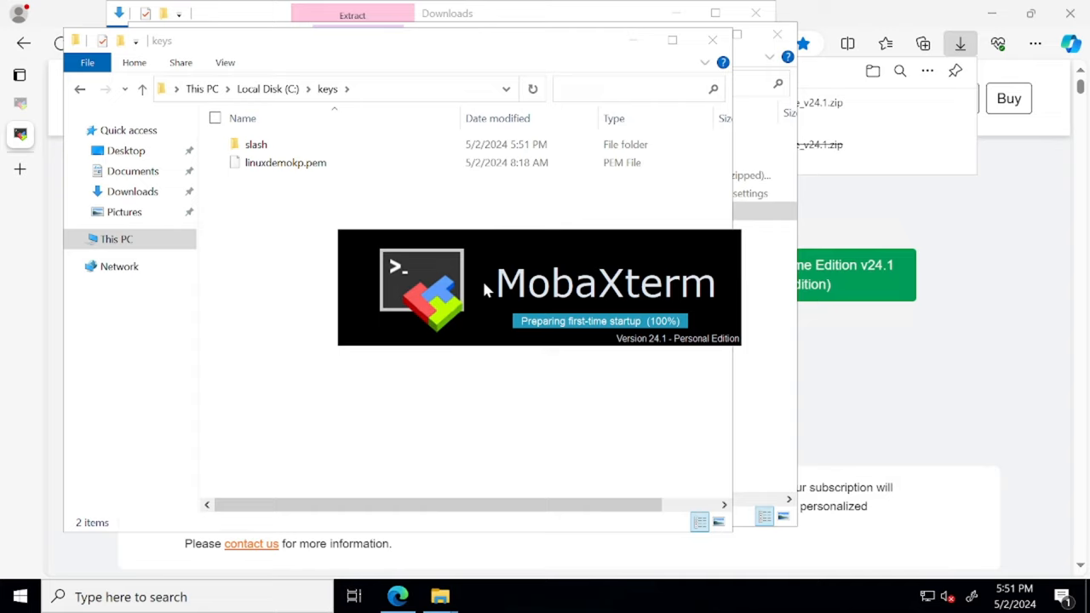
mouse_move(519, 271)
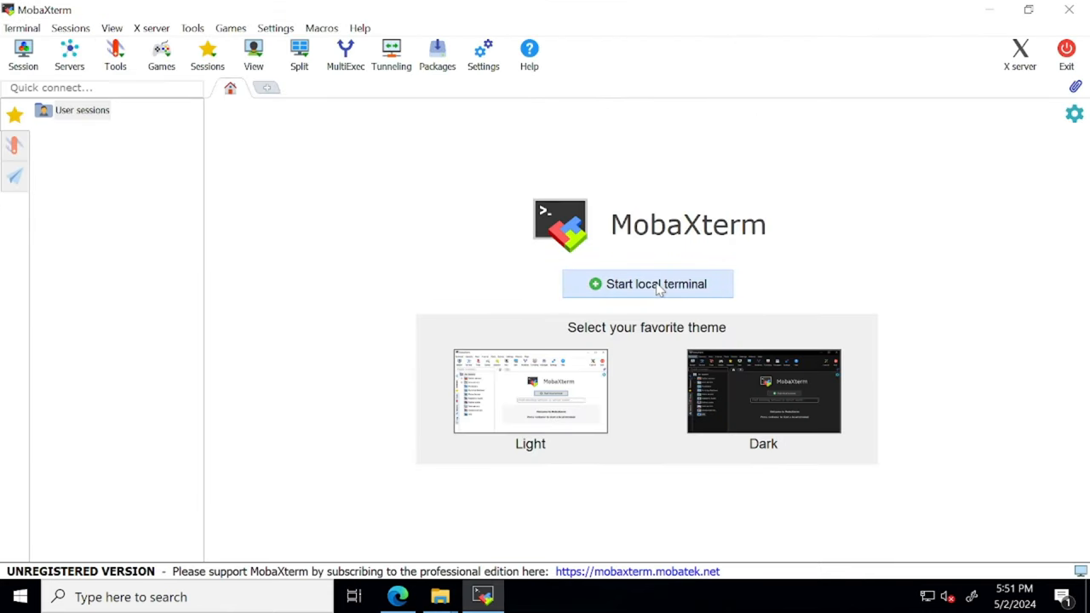
Start a local terminal session from the restarted MobaXterm home screen
click(647, 283)
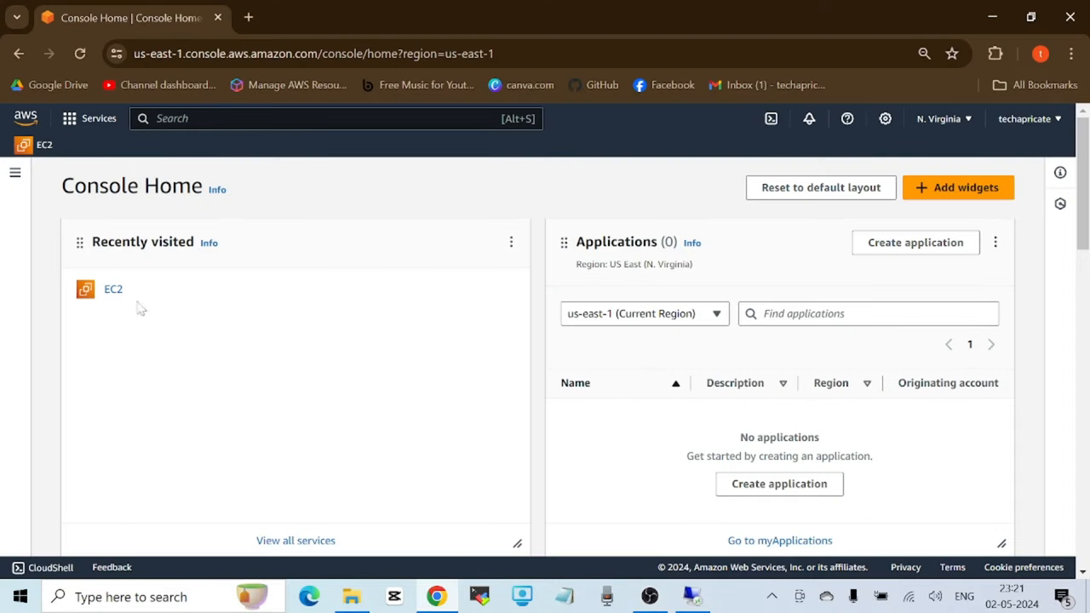
In EC2, copy the rhel9 instance's example SSH client command from the Connect page
click(112, 290)
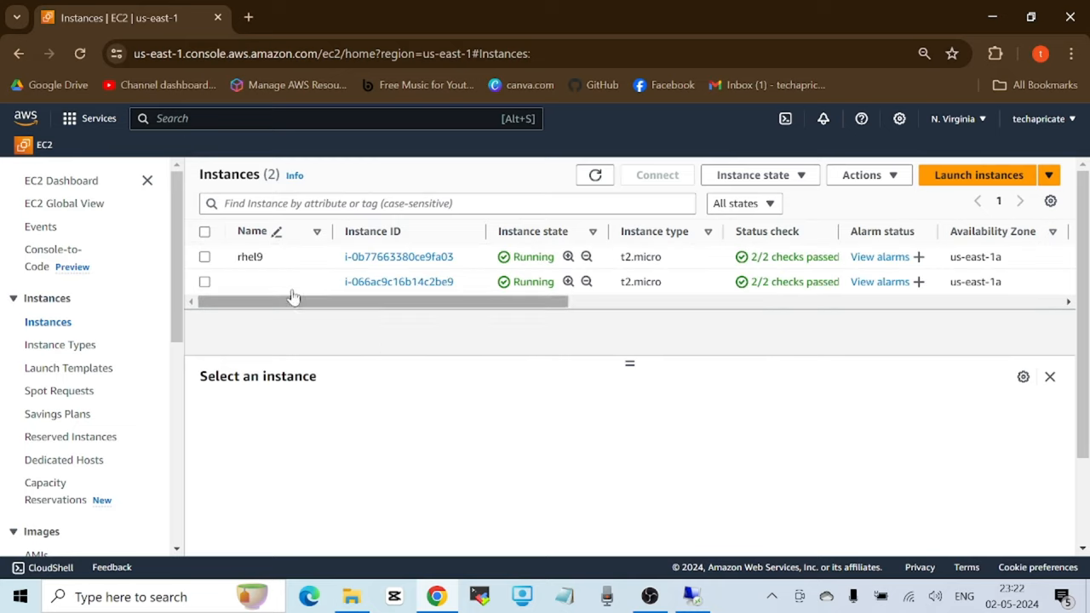
click(399, 256)
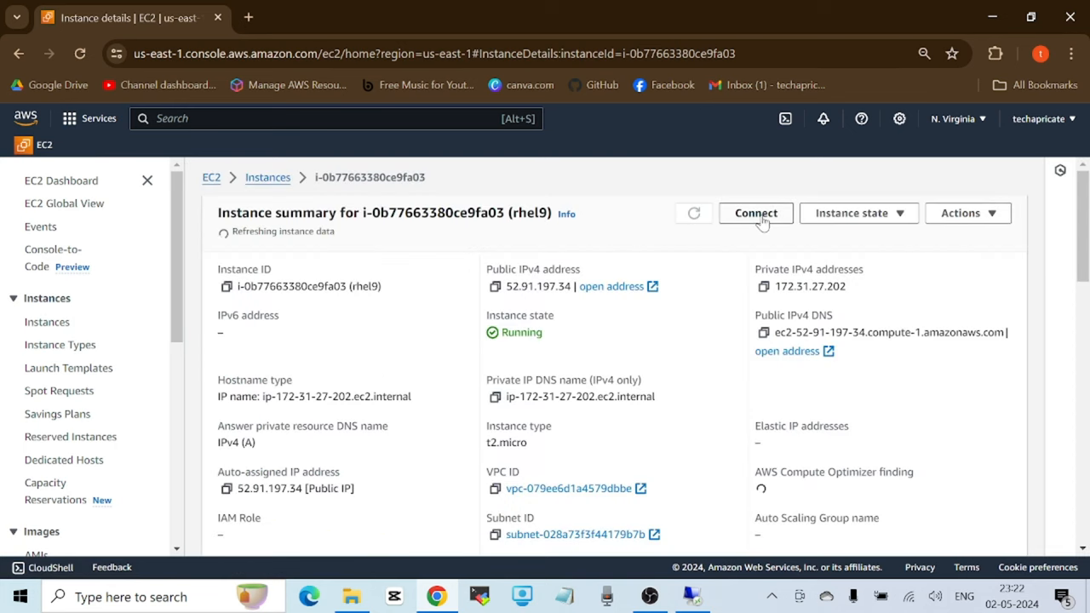
click(755, 213)
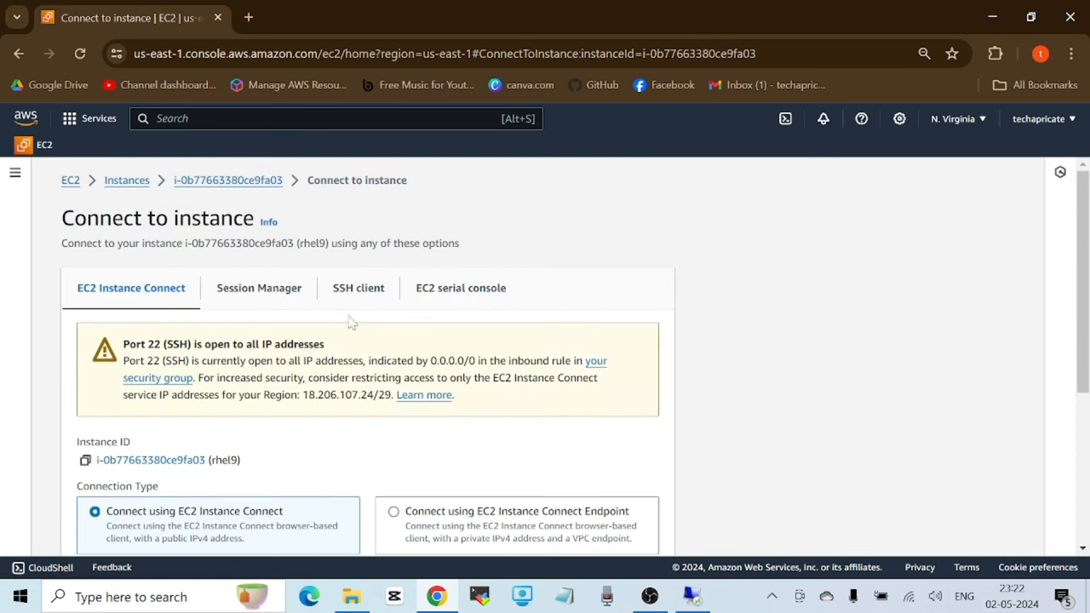
click(358, 288)
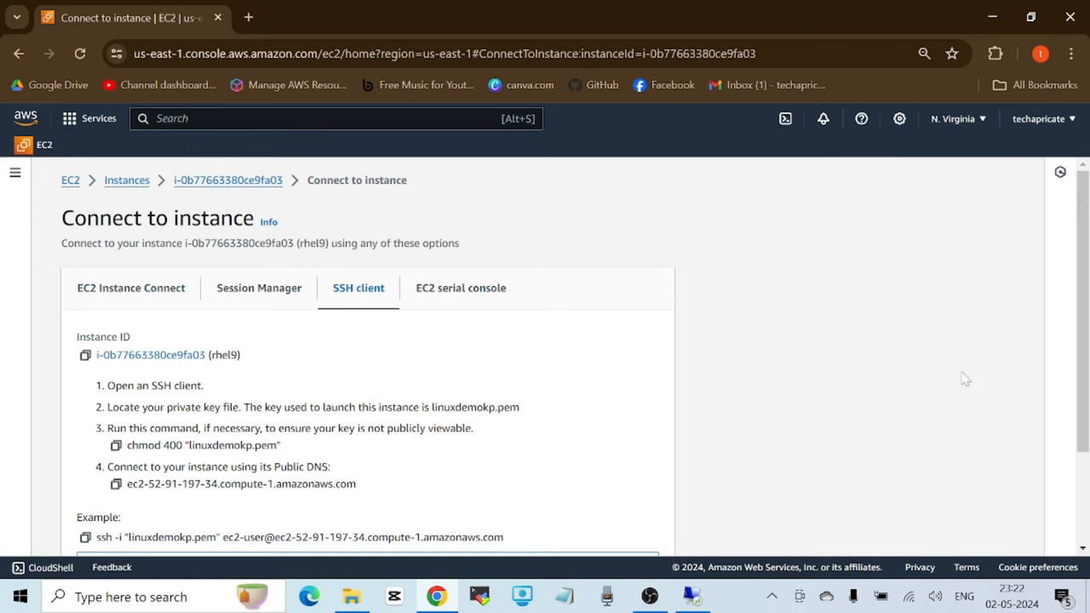
scroll(down, 3)
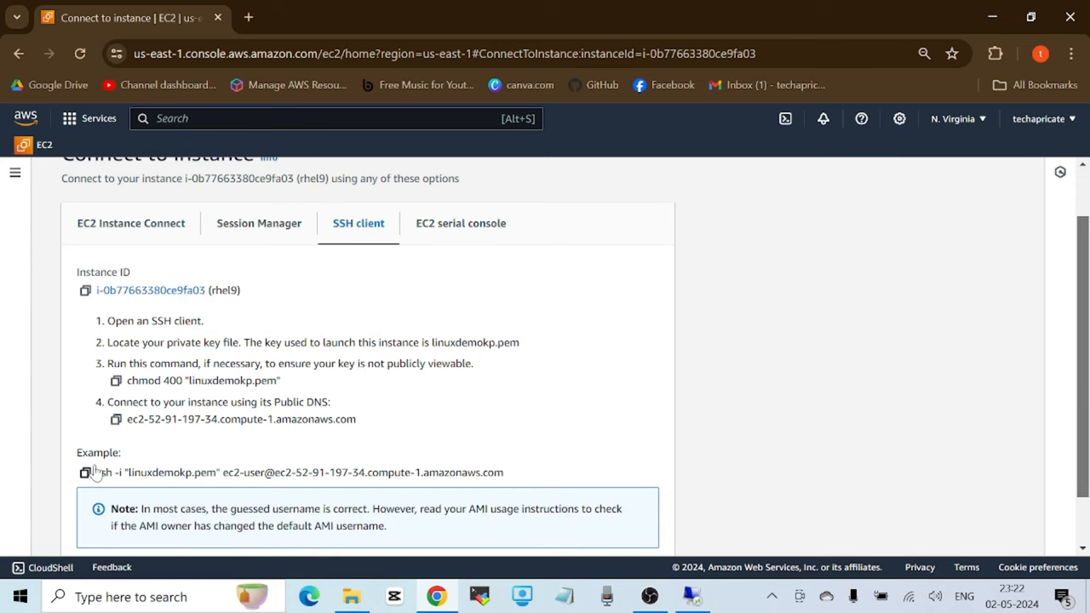
click(85, 472)
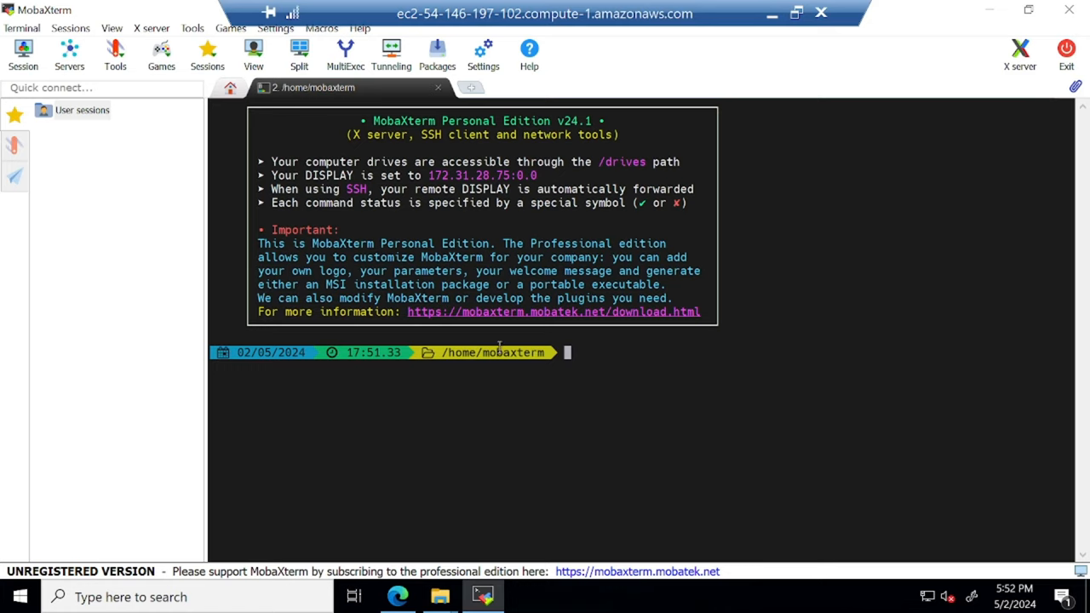
text(ssh -i "linuxdemokp.pem" ec2-user@ec2-52-91-197-34.compute-1.amazonaws.com)
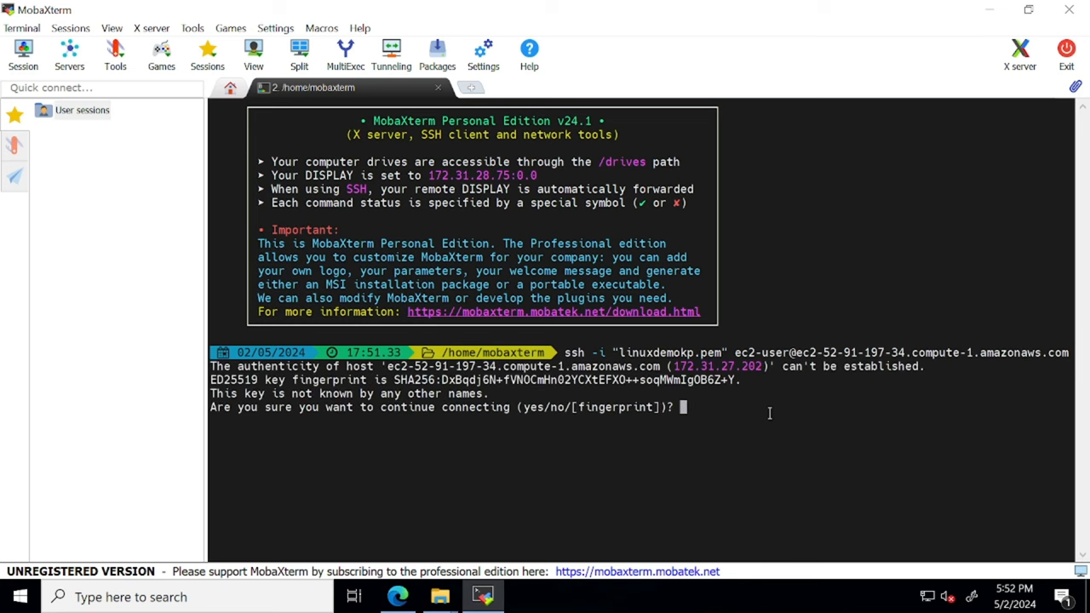
text(yes)
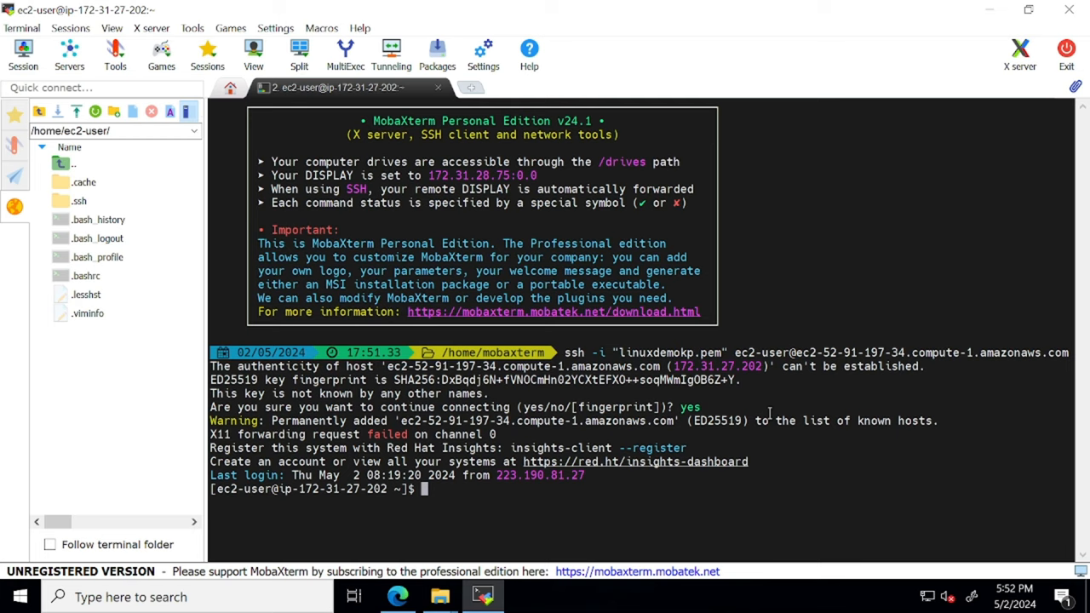
mouse_move(373, 368)
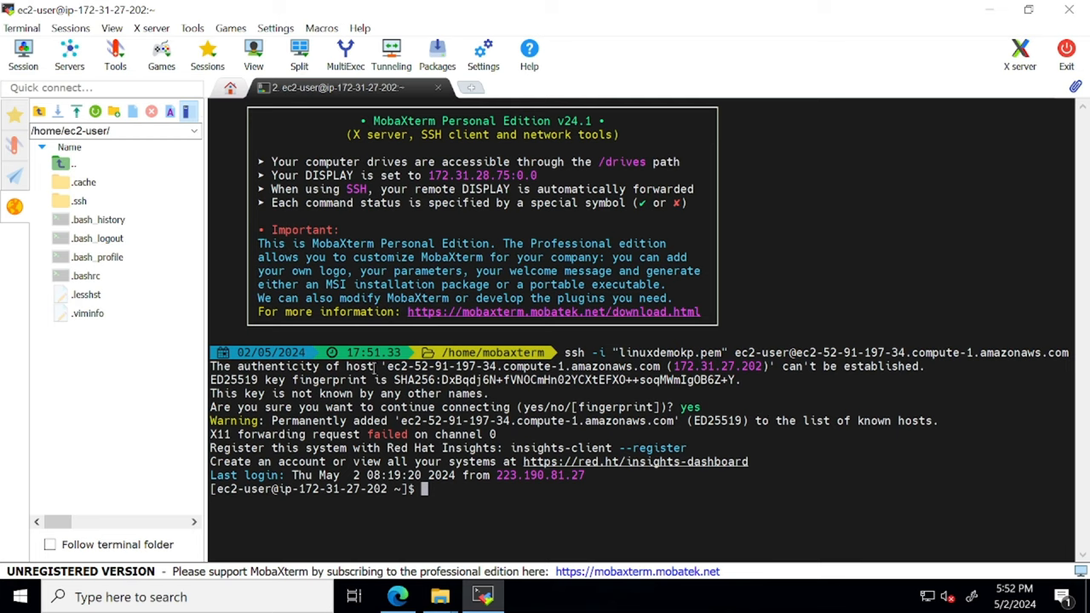